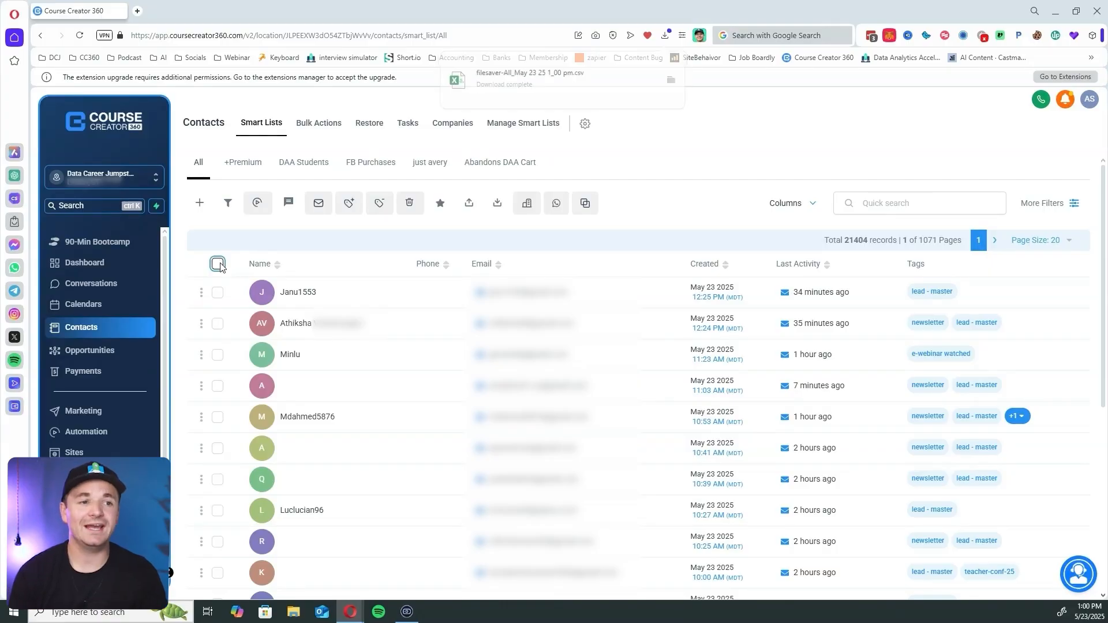
Select all 21404 contact records across every page of the Course Creator 360 list.
left_click(217, 263)
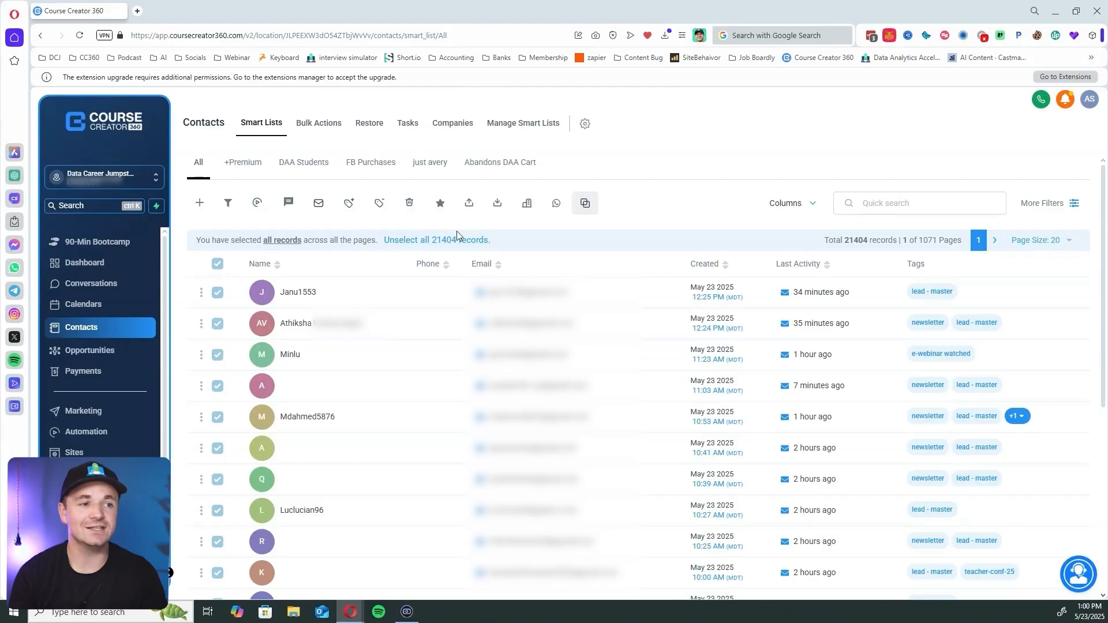
left_click(497, 202)
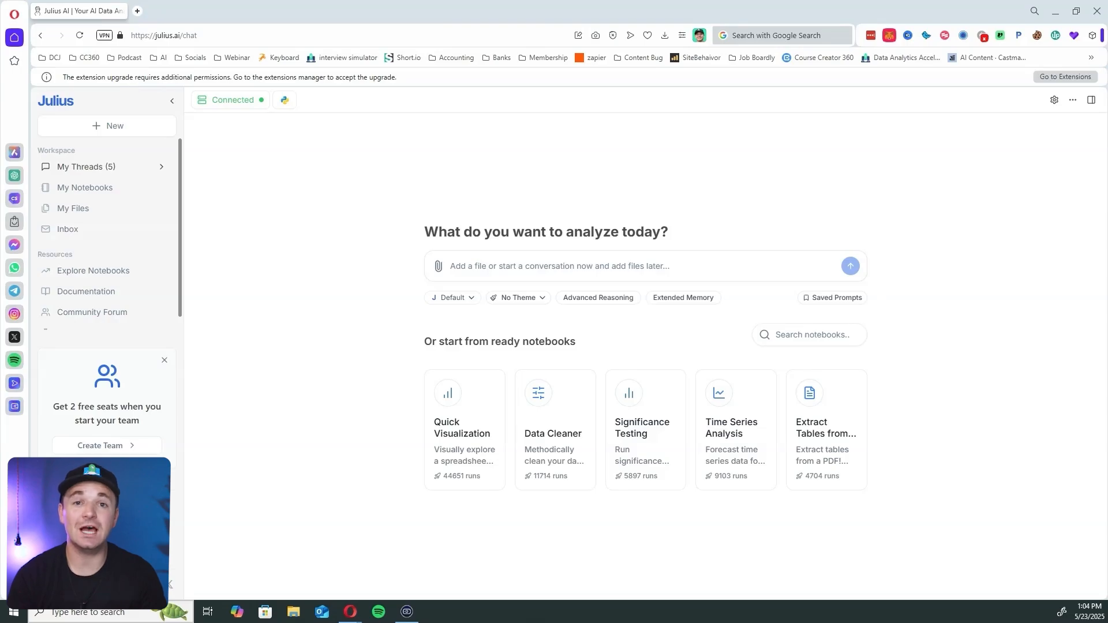
Upload the exported contacts CSV to Julius AI from the computer.
left_click(438, 267)
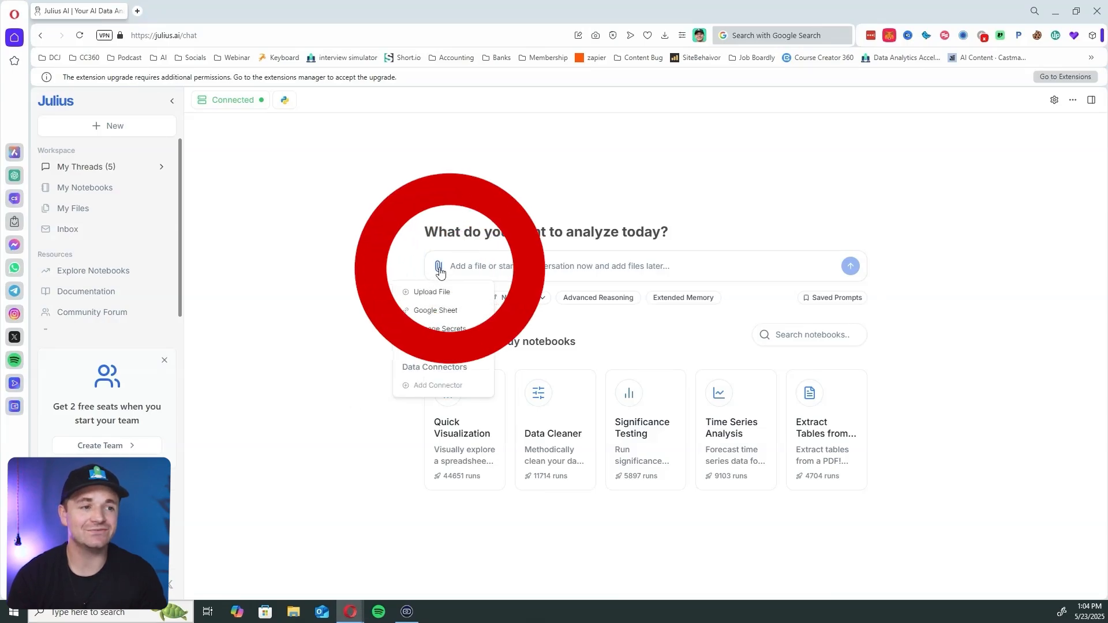
left_click(431, 291)
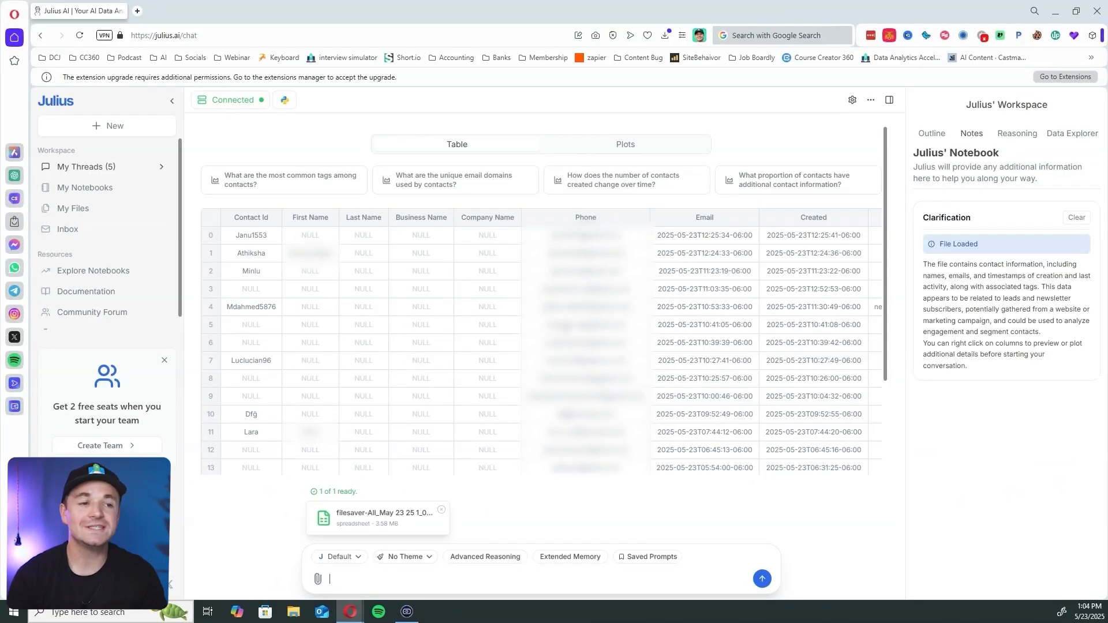
mouse_move(506, 346)
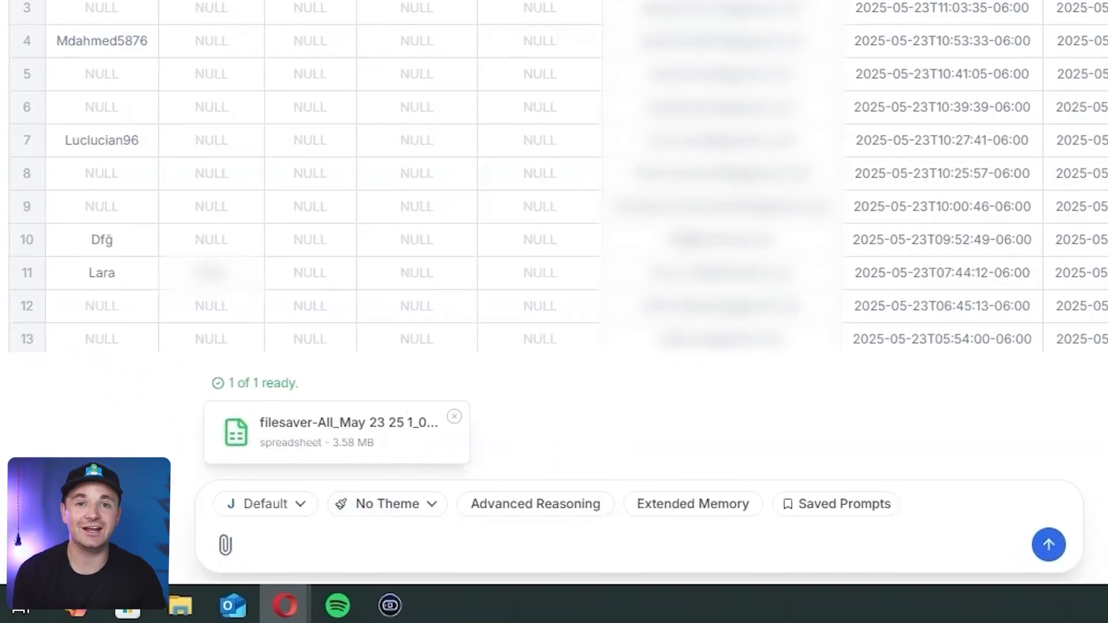
Focus the Julius chat input to start working with the newer contacts spreadsheet.
left_click(495, 545)
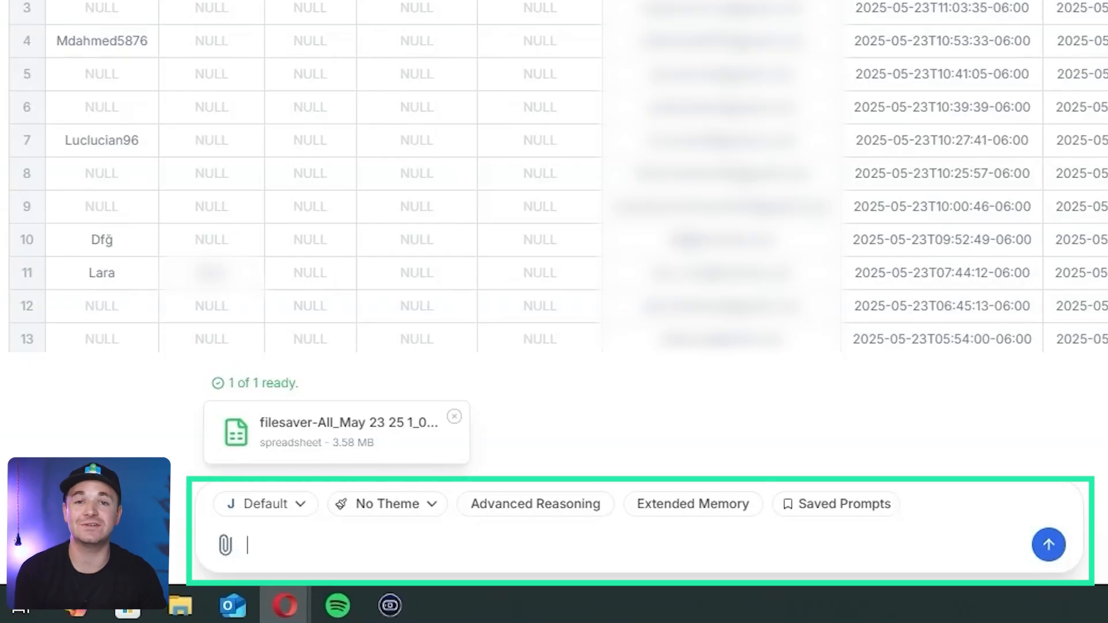
mouse_move(415, 288)
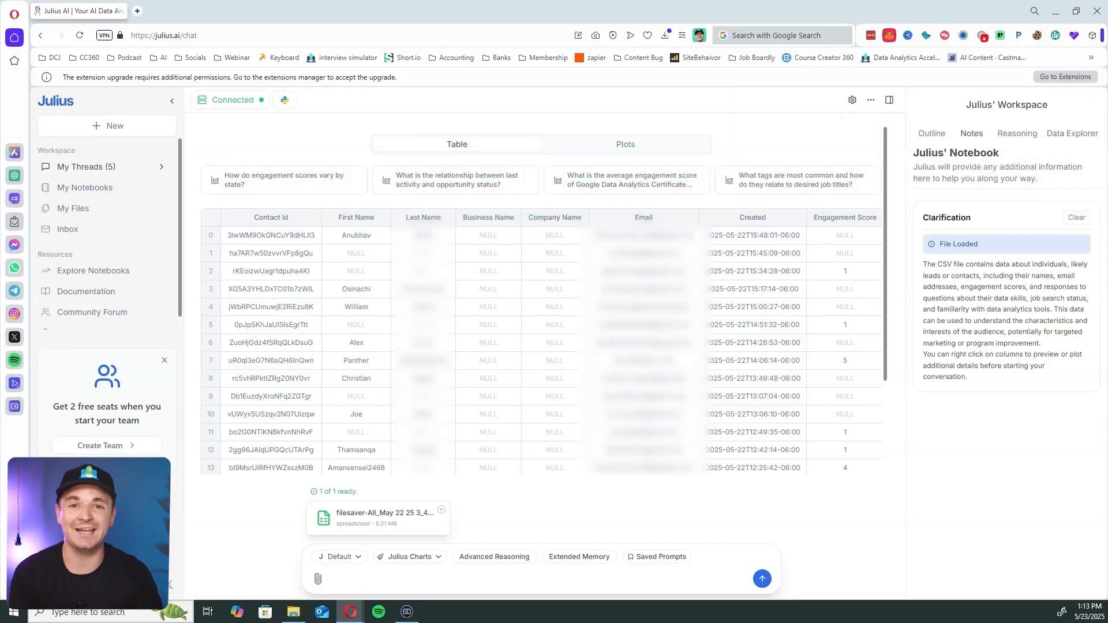
mouse_move(206, 417)
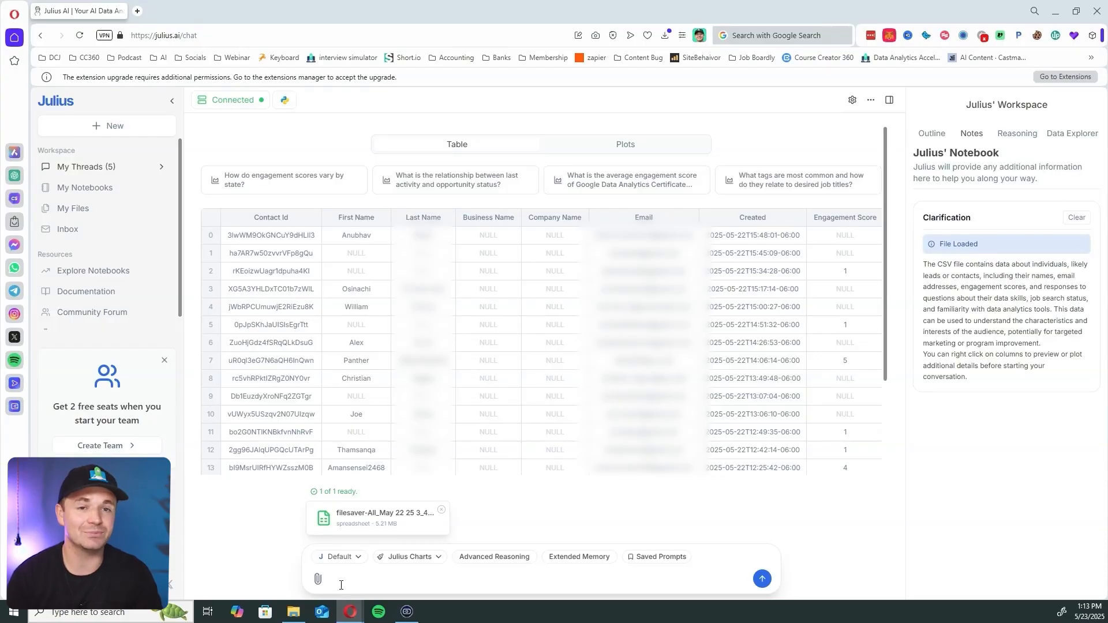
Ask Julius to move the First Name, Last Name and Email columns to the table's far right.
type("please move the first name the last")
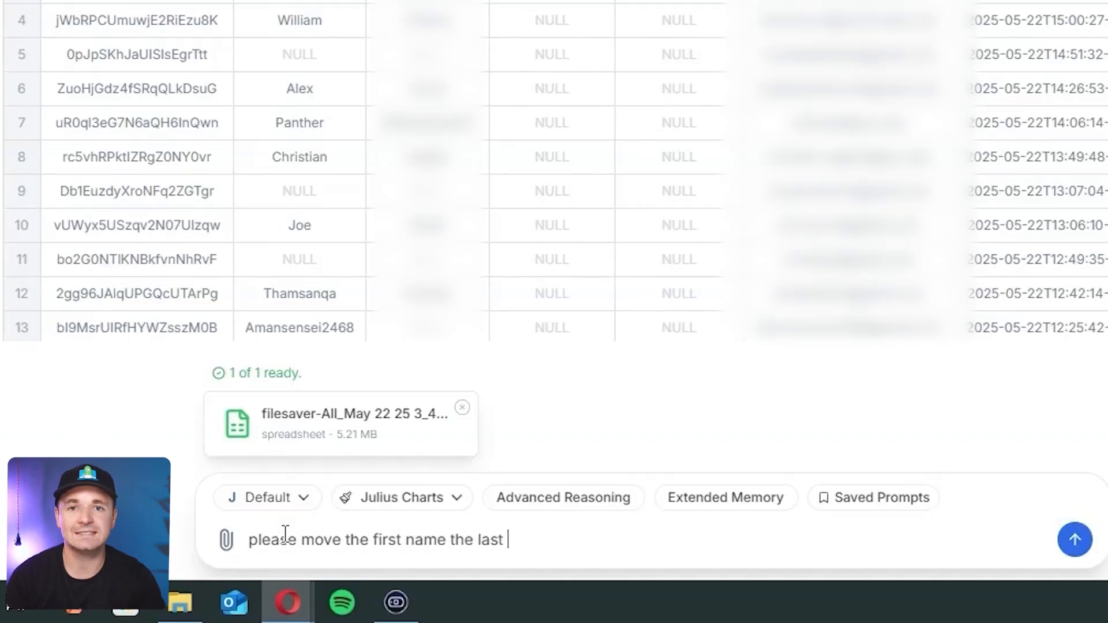
type("name and the email columns to the far ri")
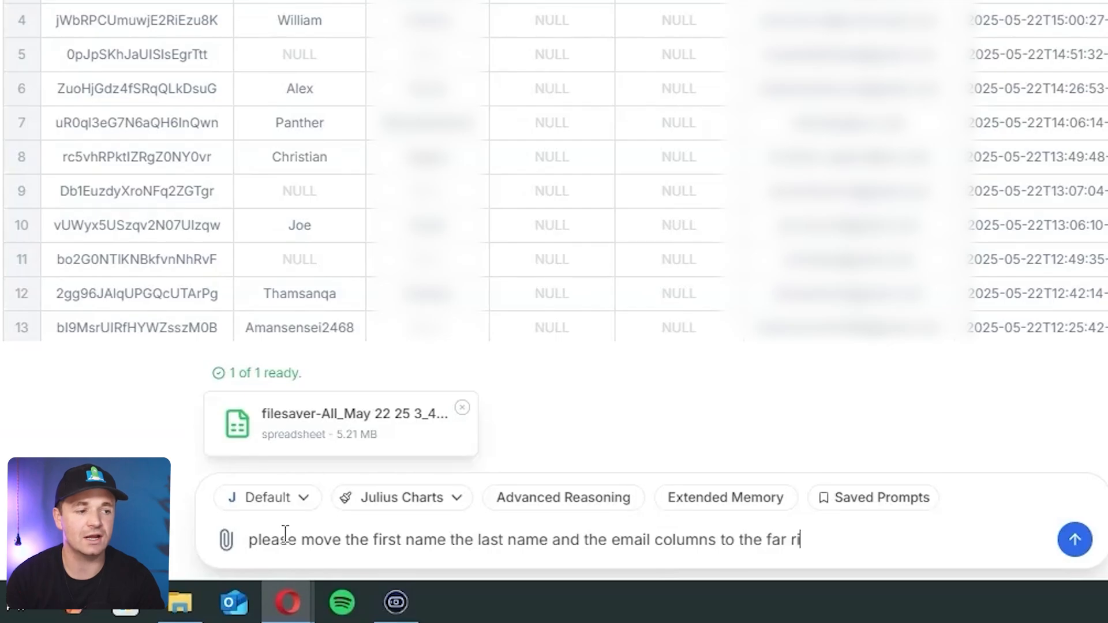
type("ght of the data table")
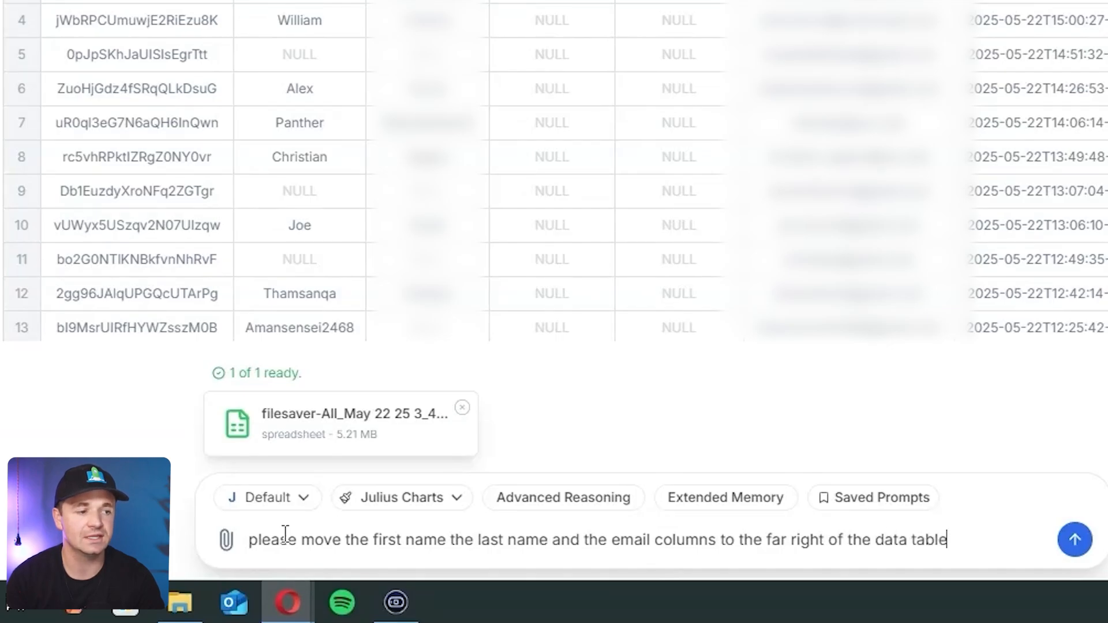
left_click(1073, 540)
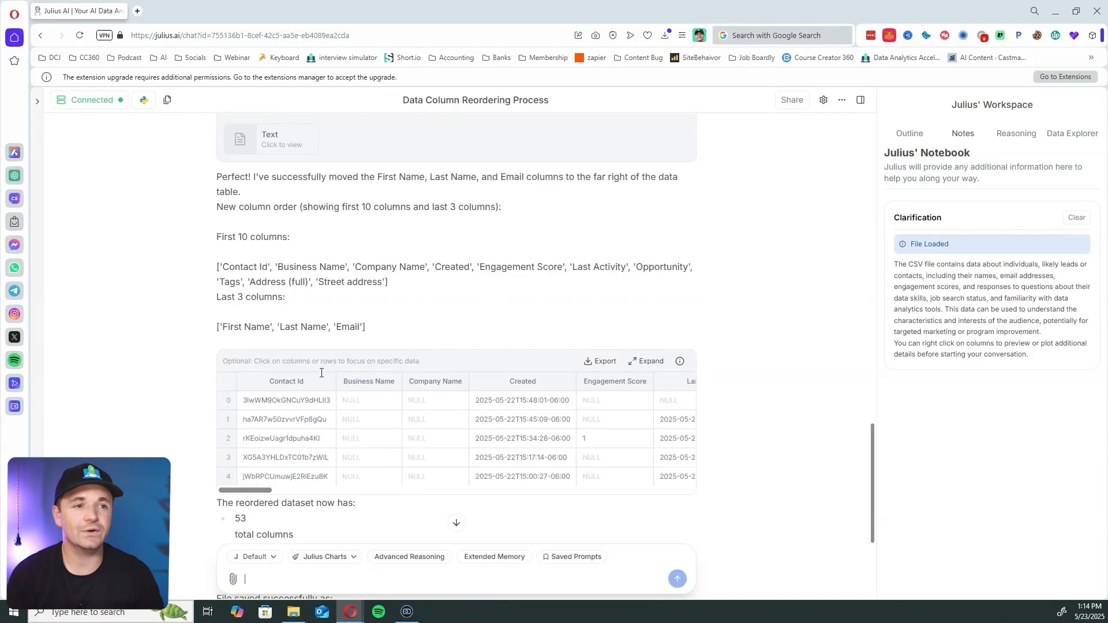
mouse_move(263, 197)
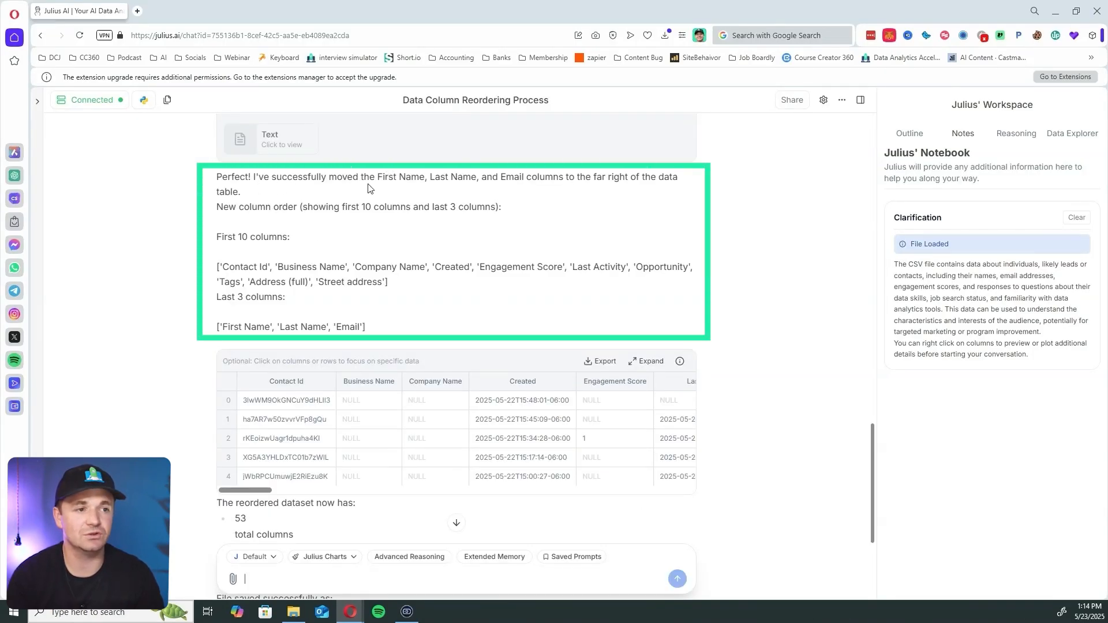
scroll("down", 3)
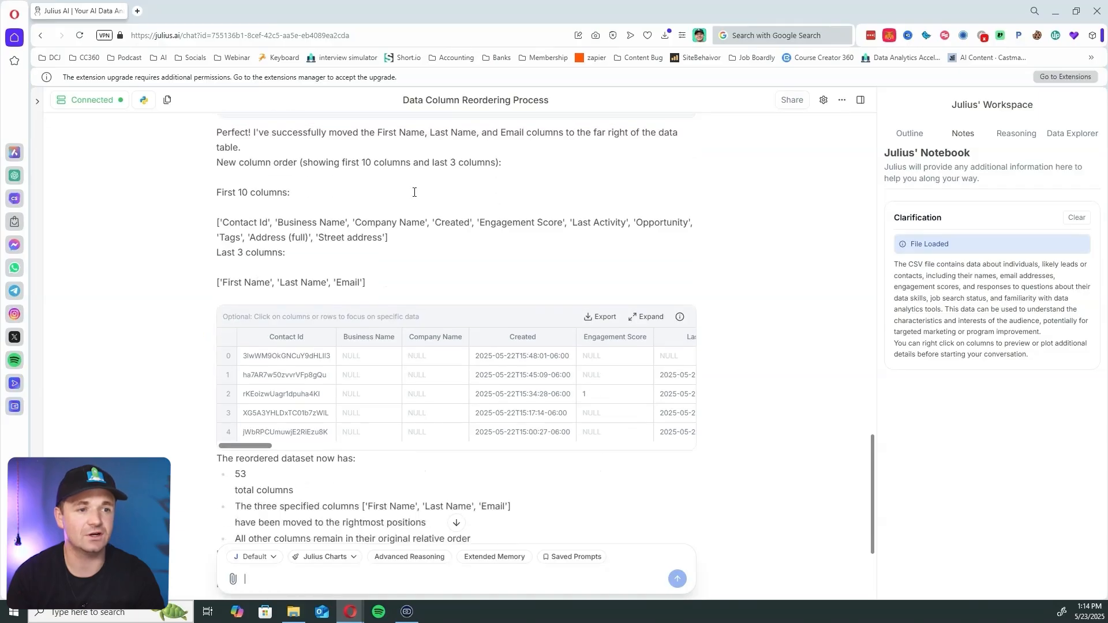
scroll("down", 3)
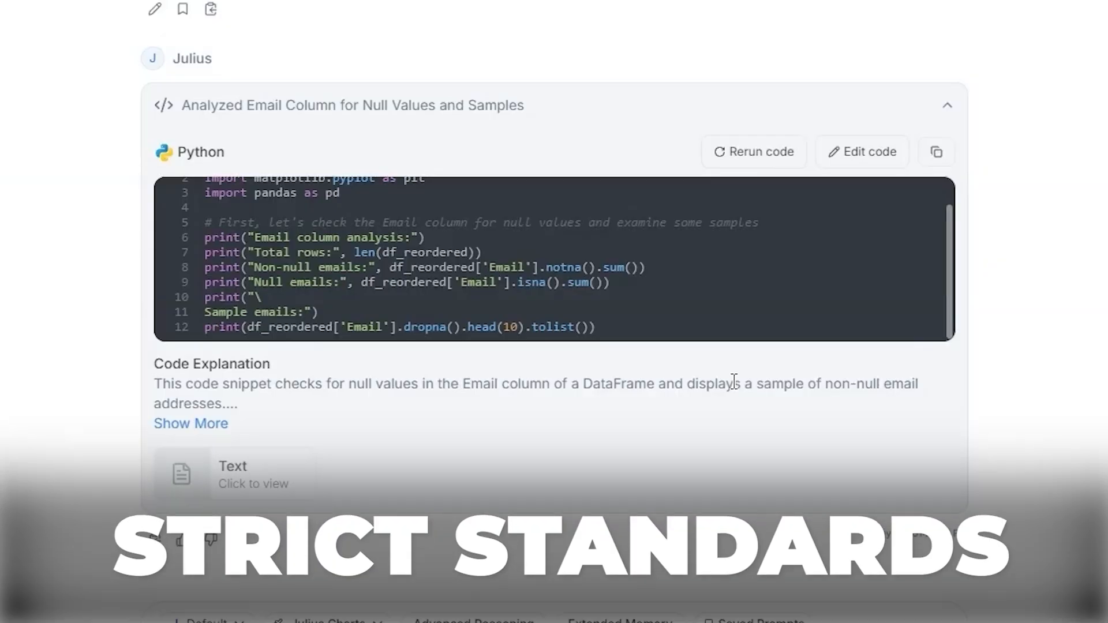
Scroll down to the Email Platforms Used bar chart, led by gmail.com at 81.17%.
scroll("down", 3)
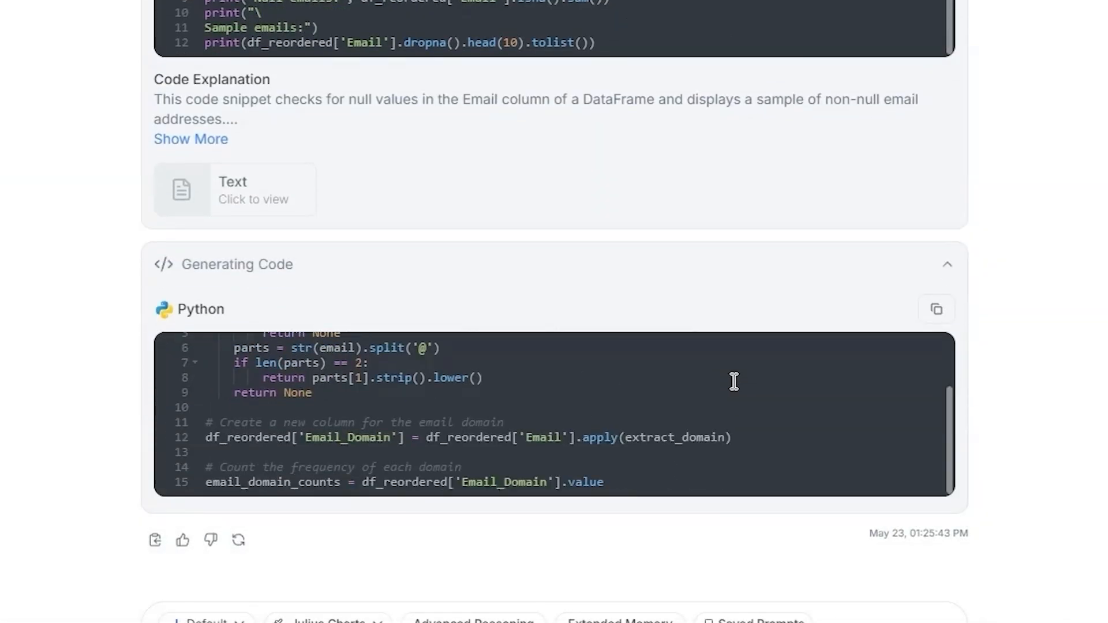
scroll("down", 3)
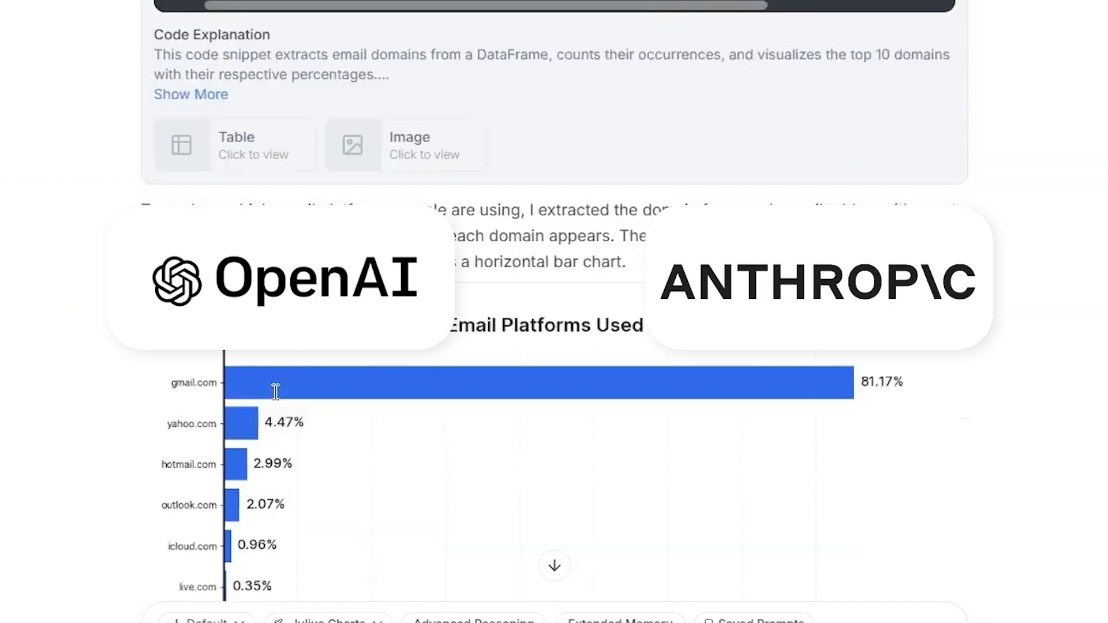
scroll("down", 3)
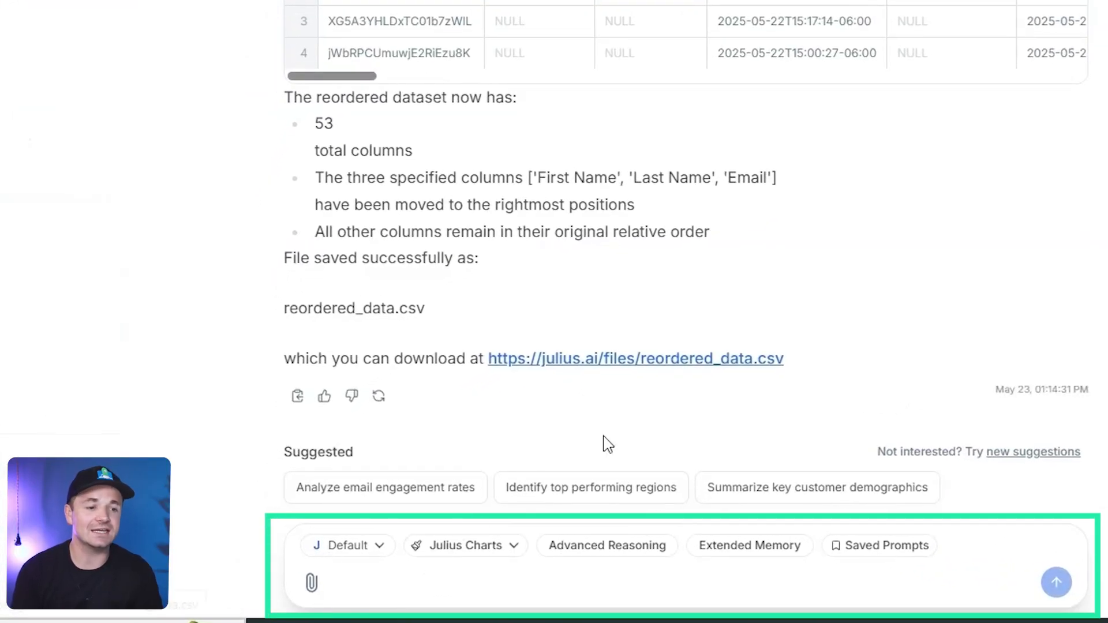
Ask Julius to identify all columns that are empty or entirely null.
type("how many of these columns are just empty and have nulls? please di")
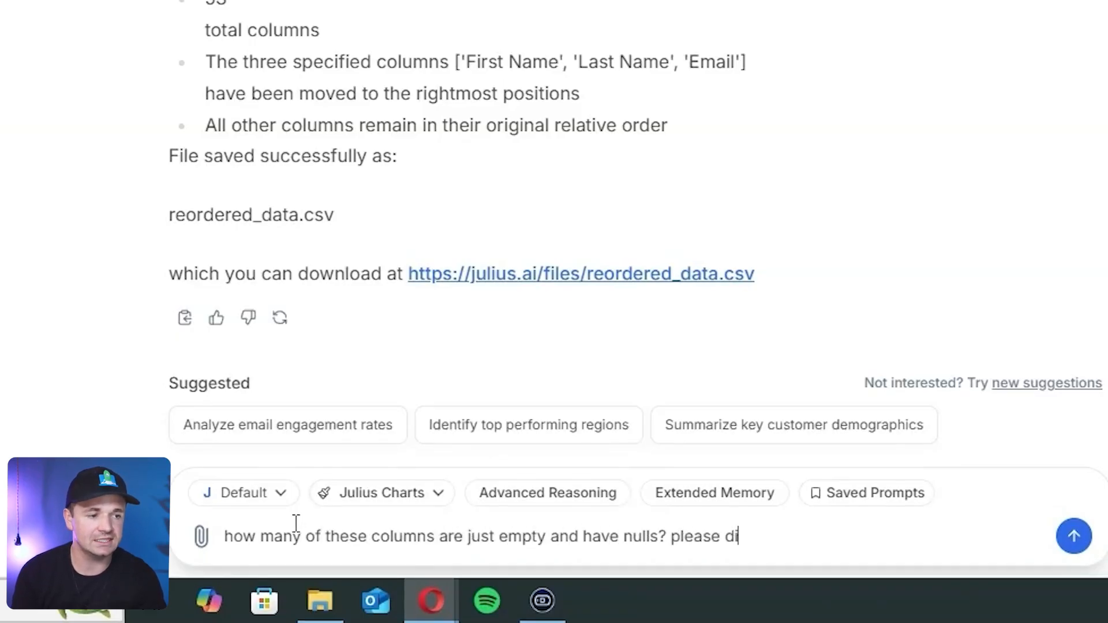
type("dentify all columns that are")
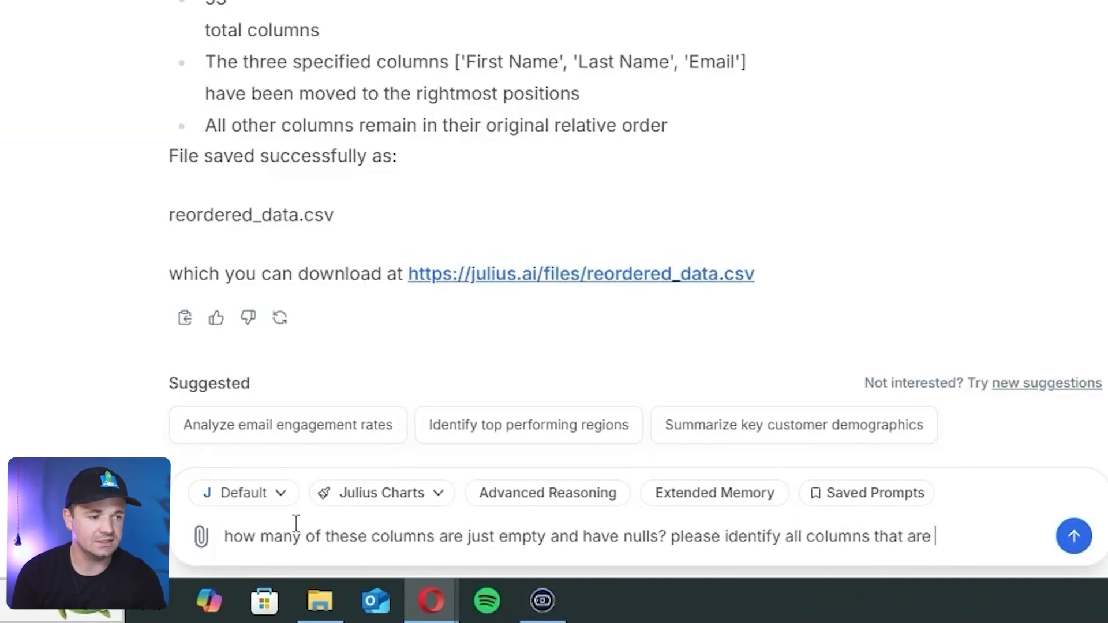
left_click(1074, 536)
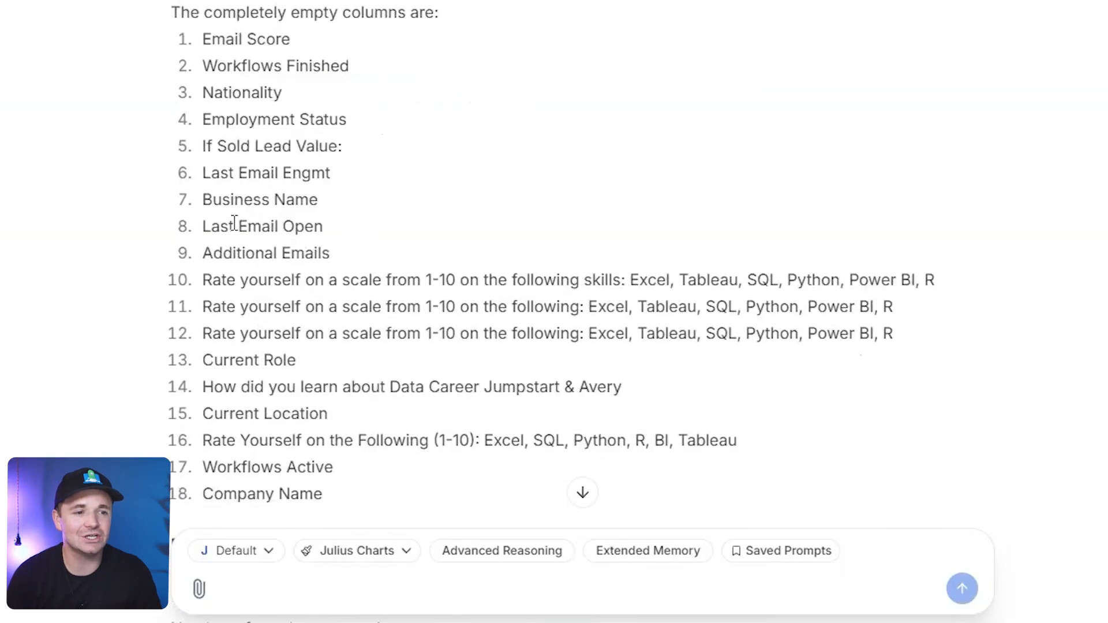
scroll("down", 3)
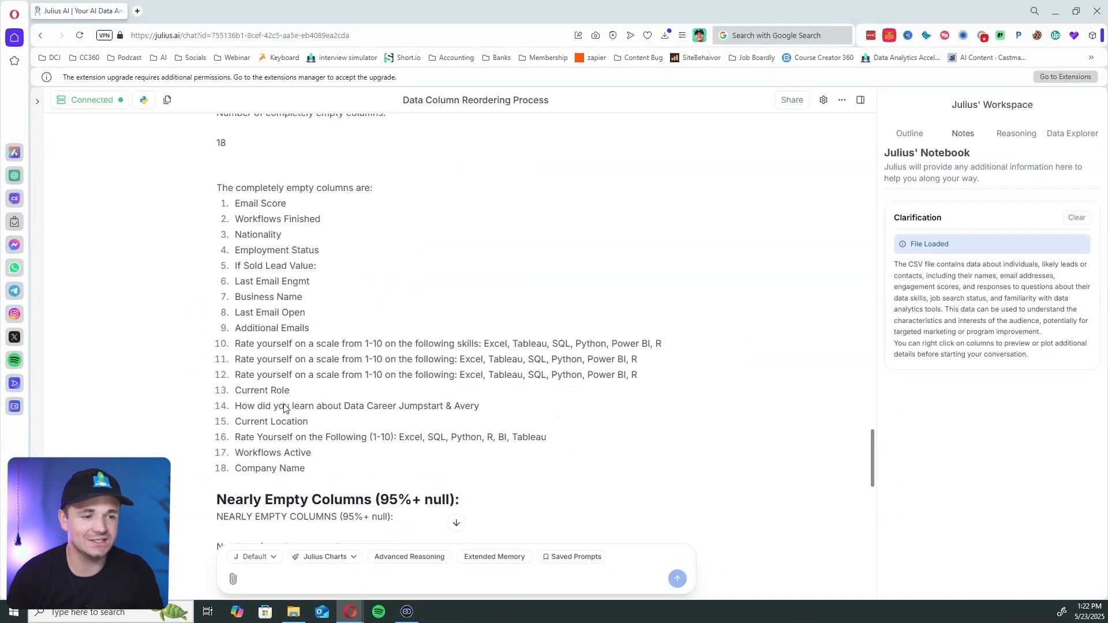
scroll("down", 3)
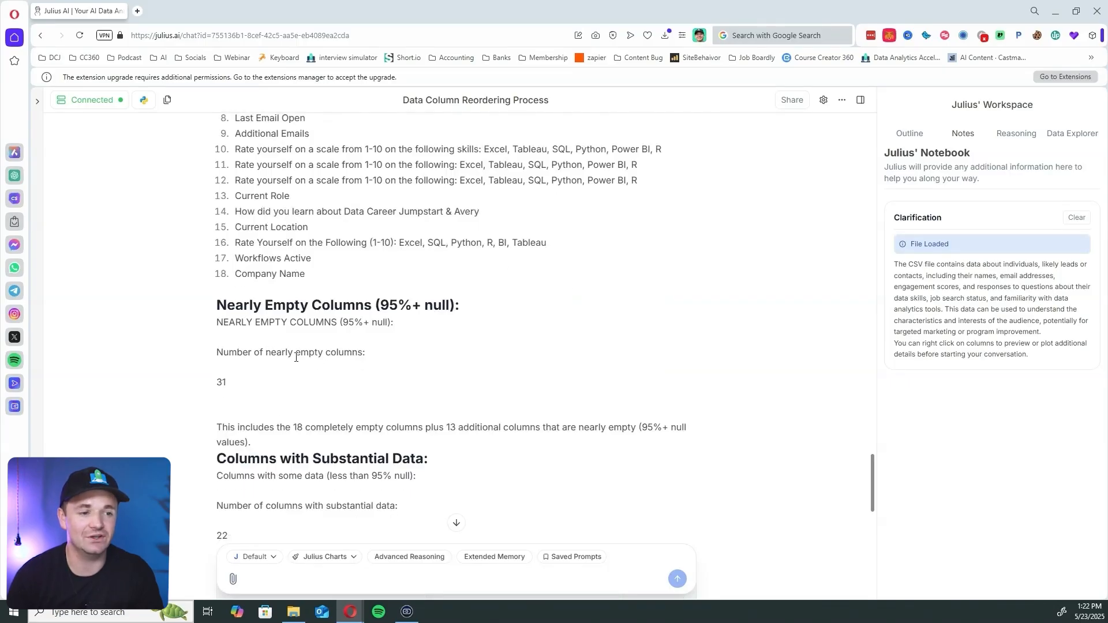
scroll("down", 3)
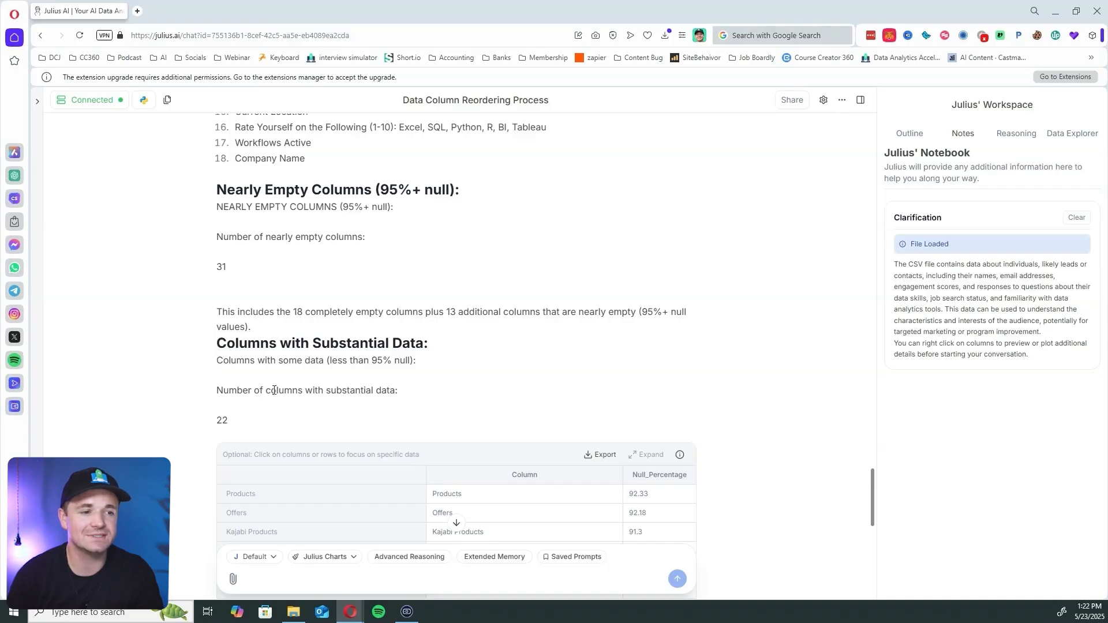
scroll("down", 3)
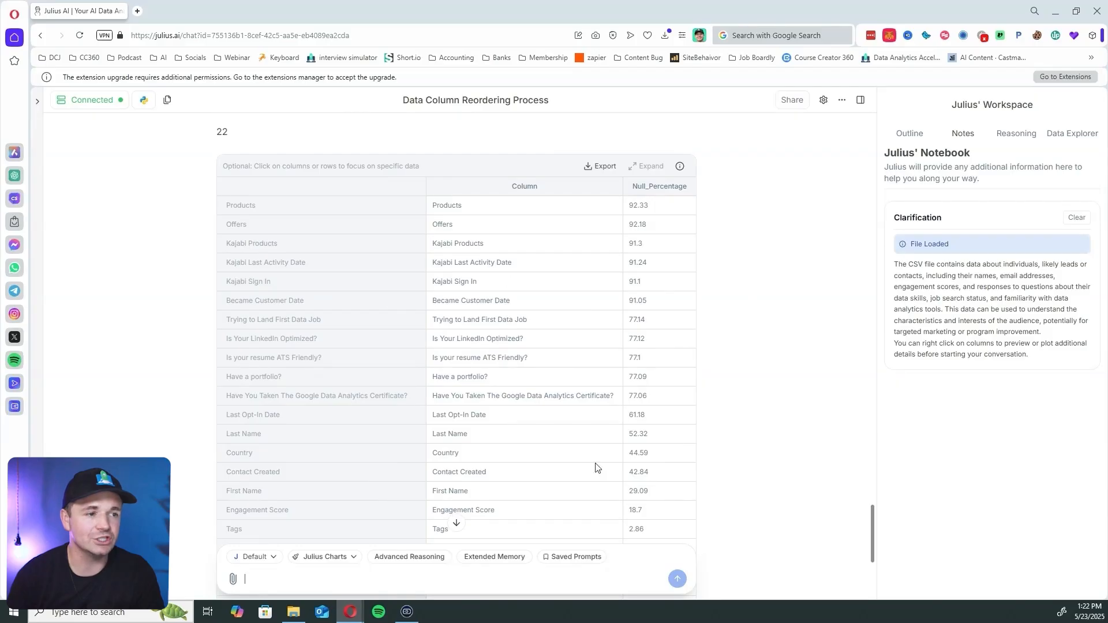
scroll("down", 3)
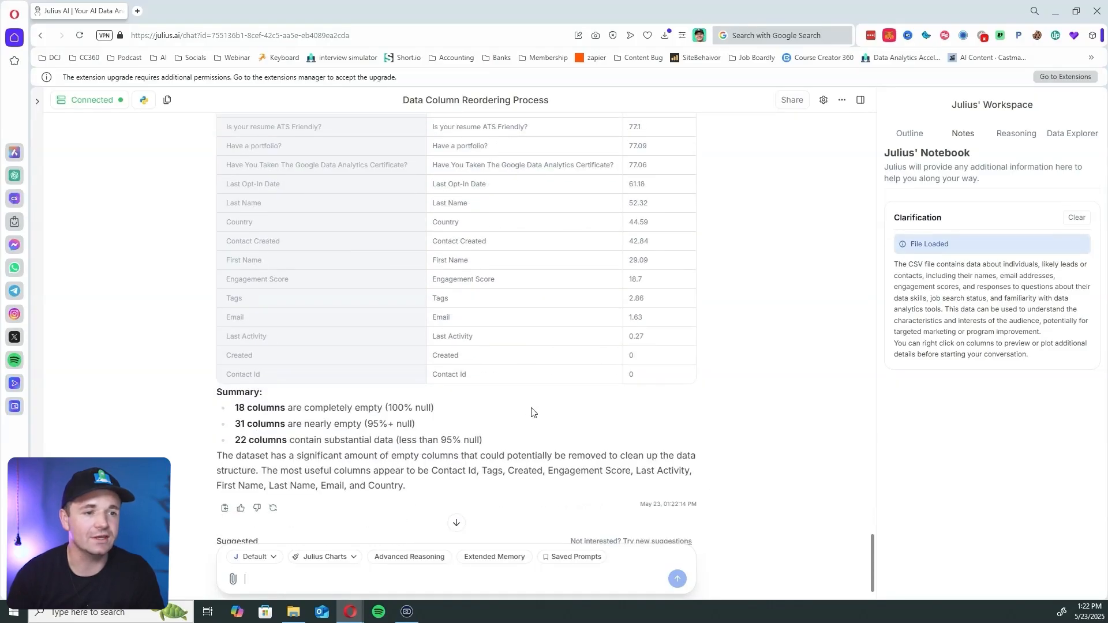
scroll("down", 3)
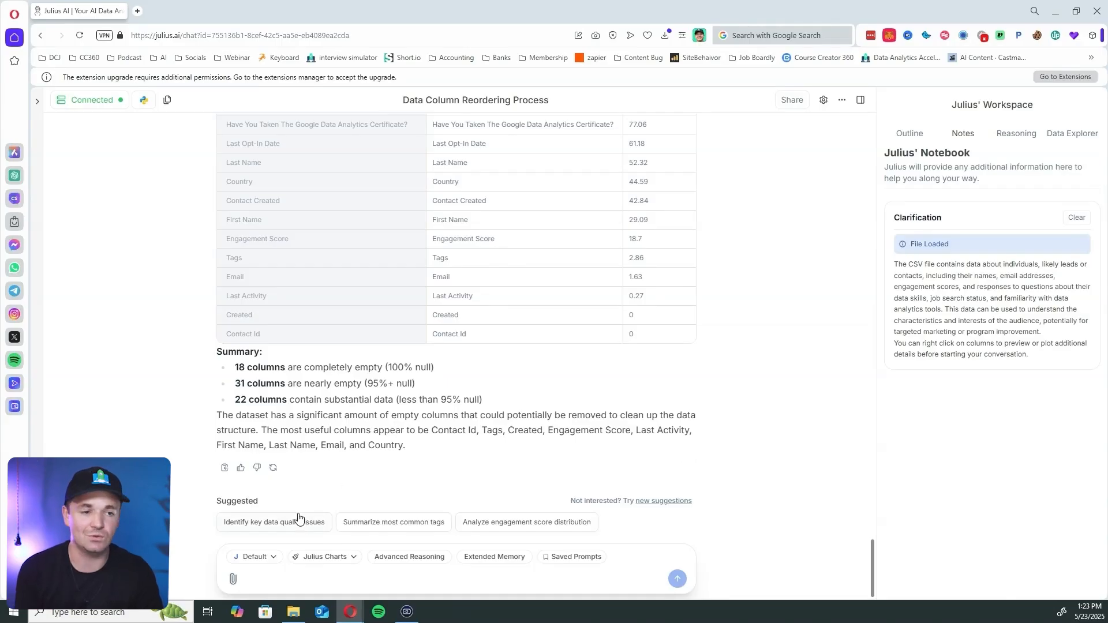
left_click(315, 579)
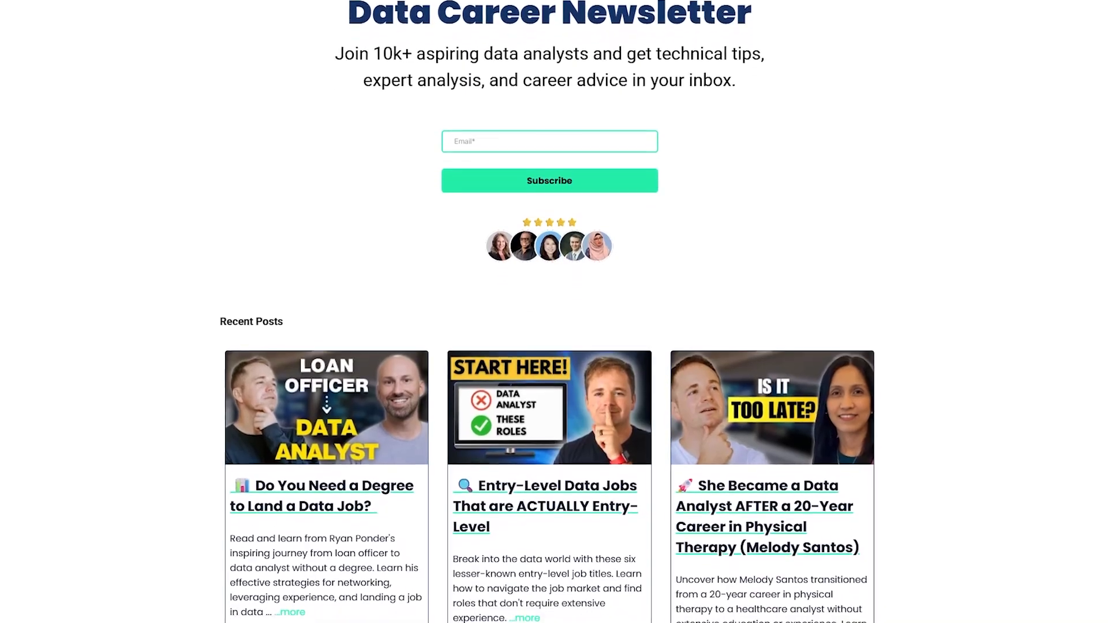
scroll("down", 3)
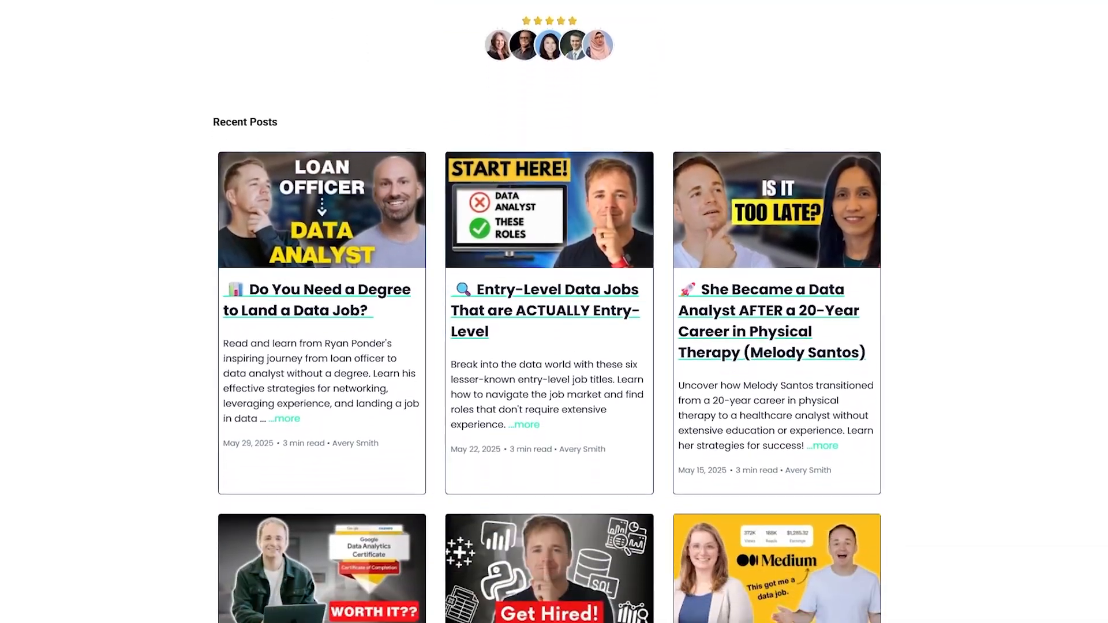
scroll("down", 3)
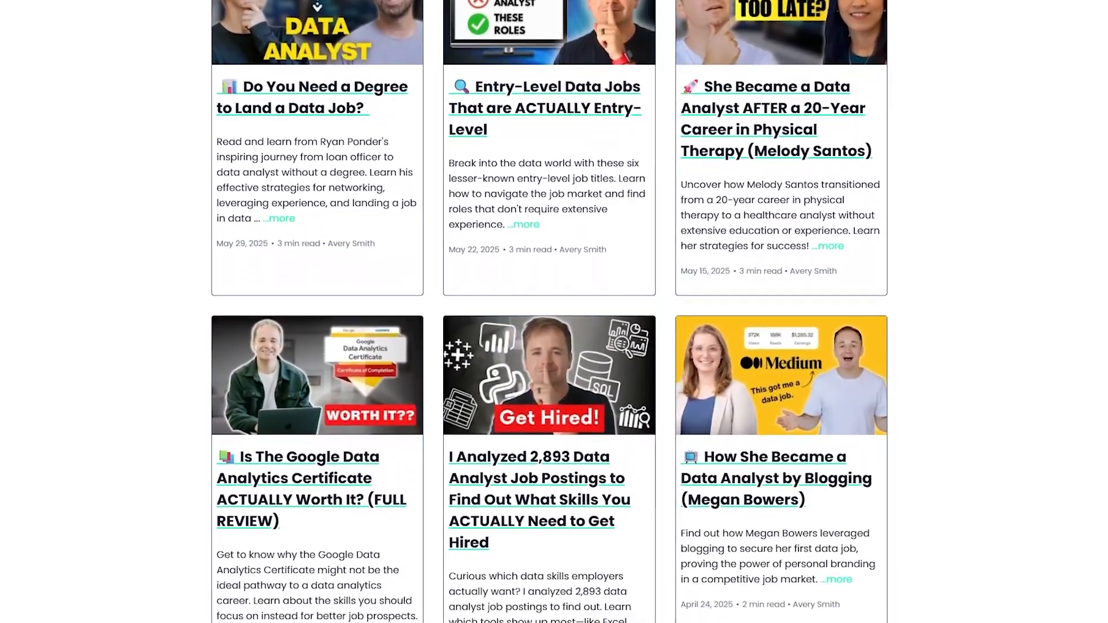
scroll("down", 3)
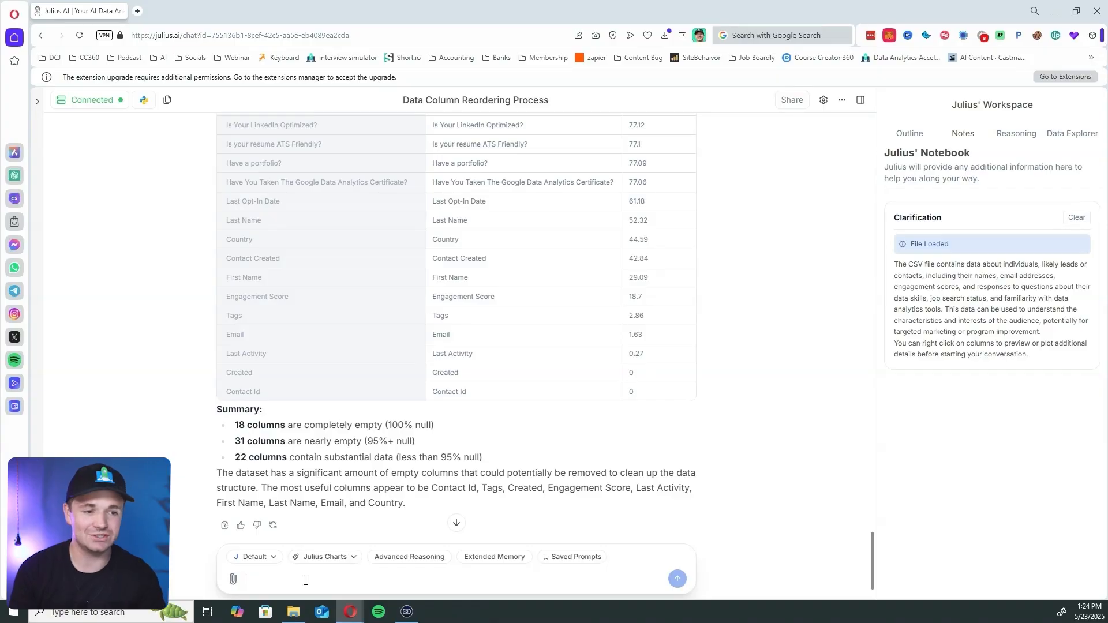
Start the prompt: look at the email column to learn which email platforms people use.
type("go")
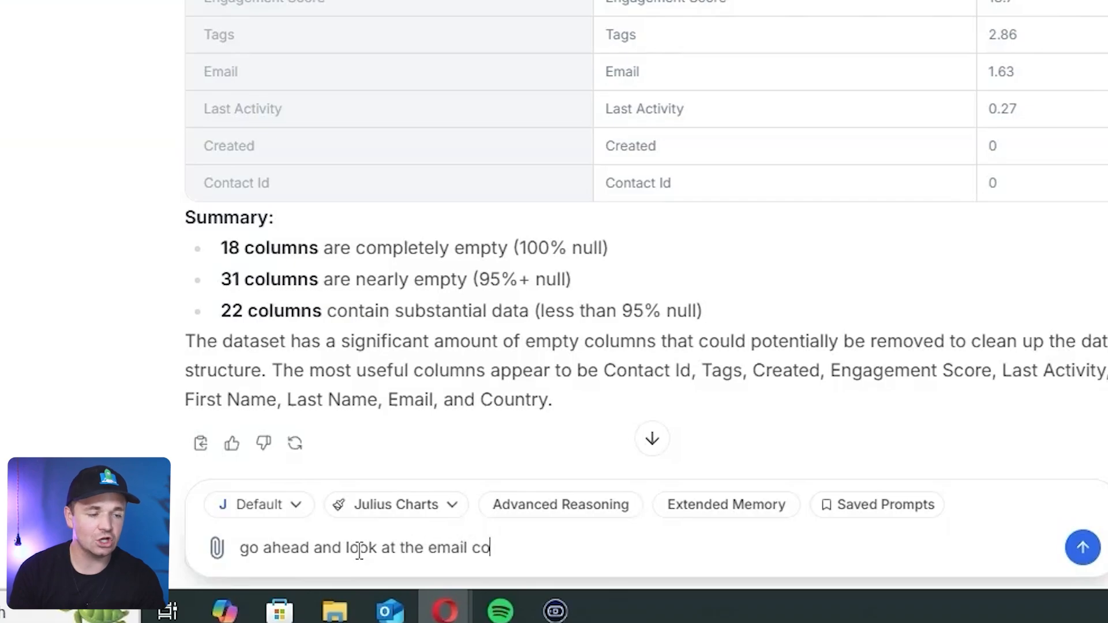
type("lumn. I want to know")
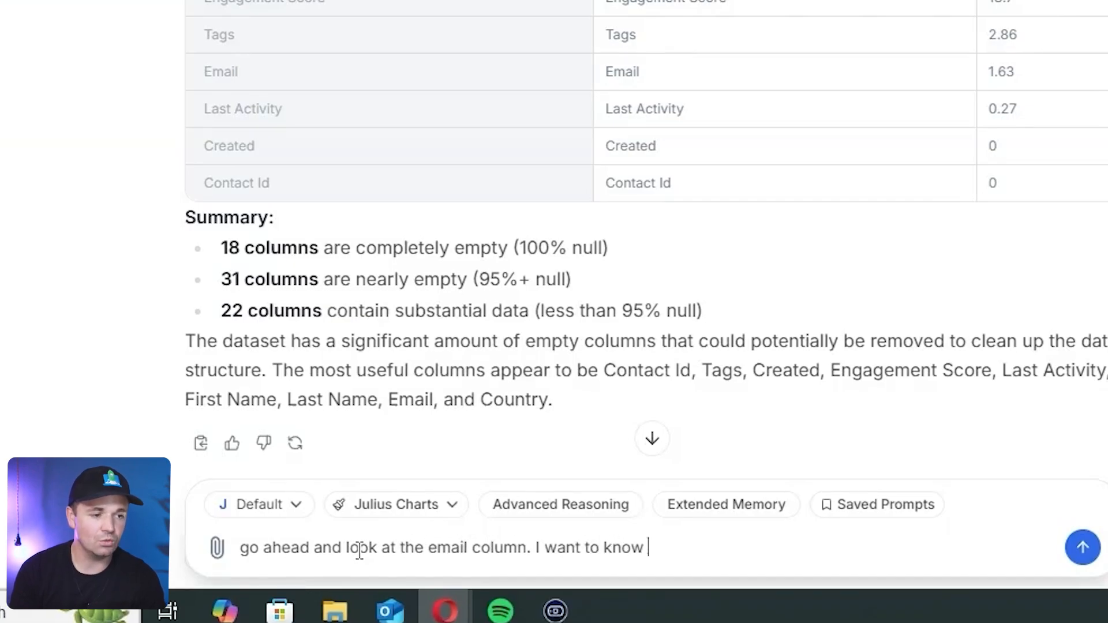
type("what email platform")
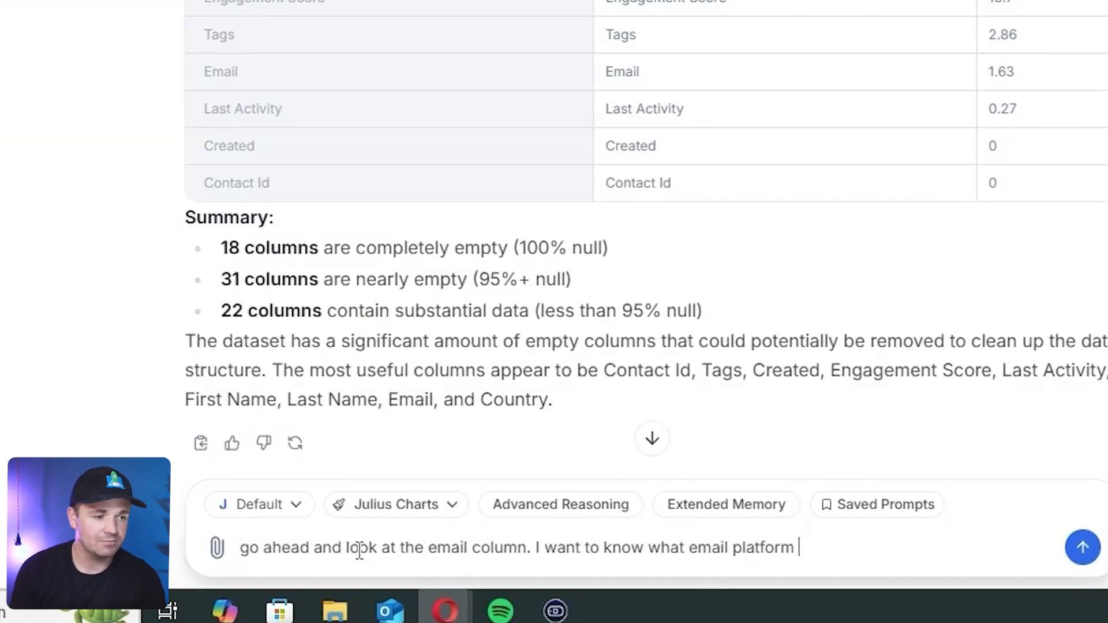
type("peole are using. Pel")
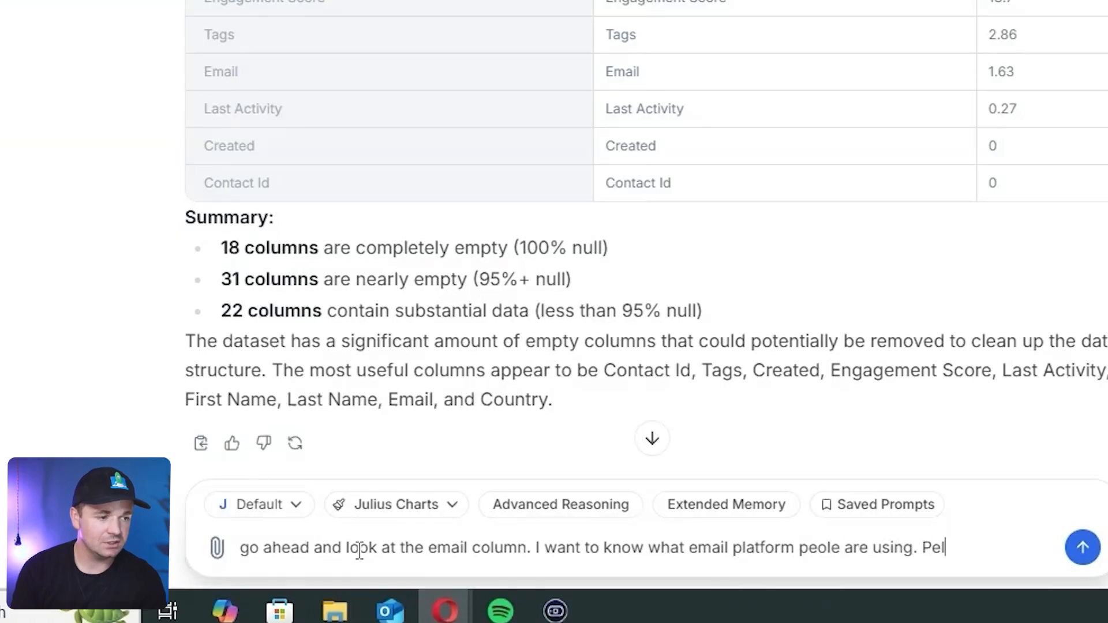
type("Please look at the")
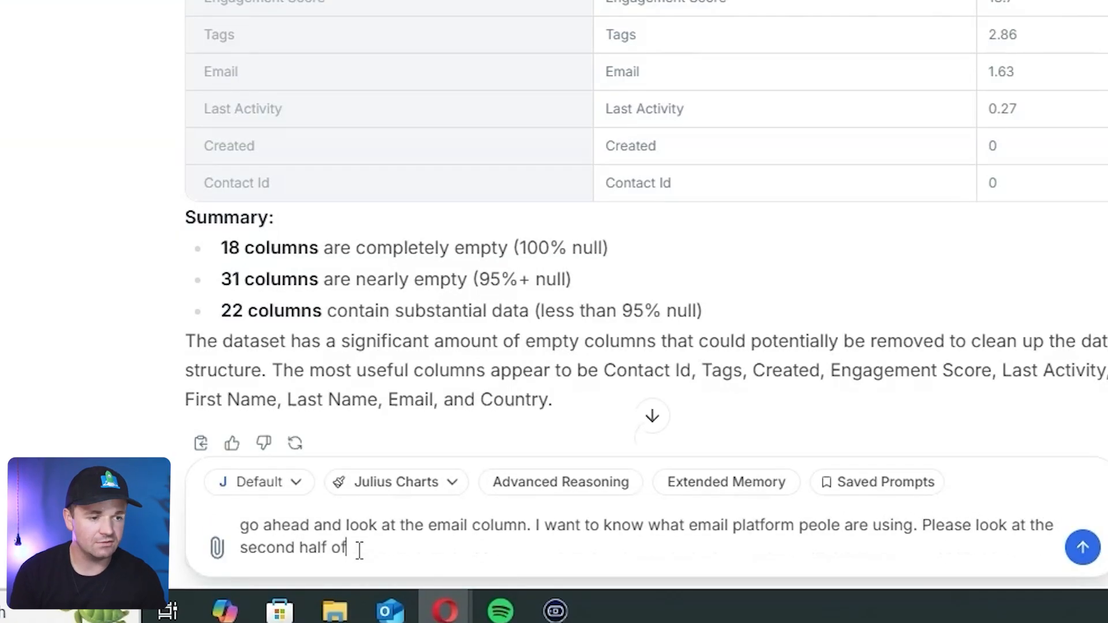
Continue the prompt: extract domains after the @ and chart the top 10 with percentages.
type("the email after the @")
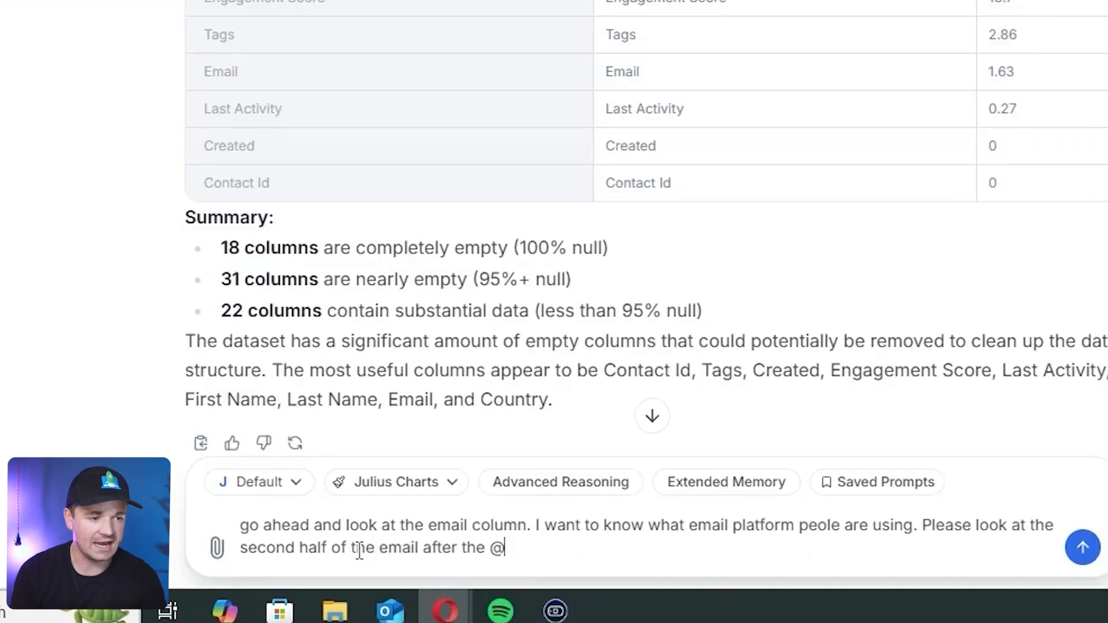
type("sign and c")
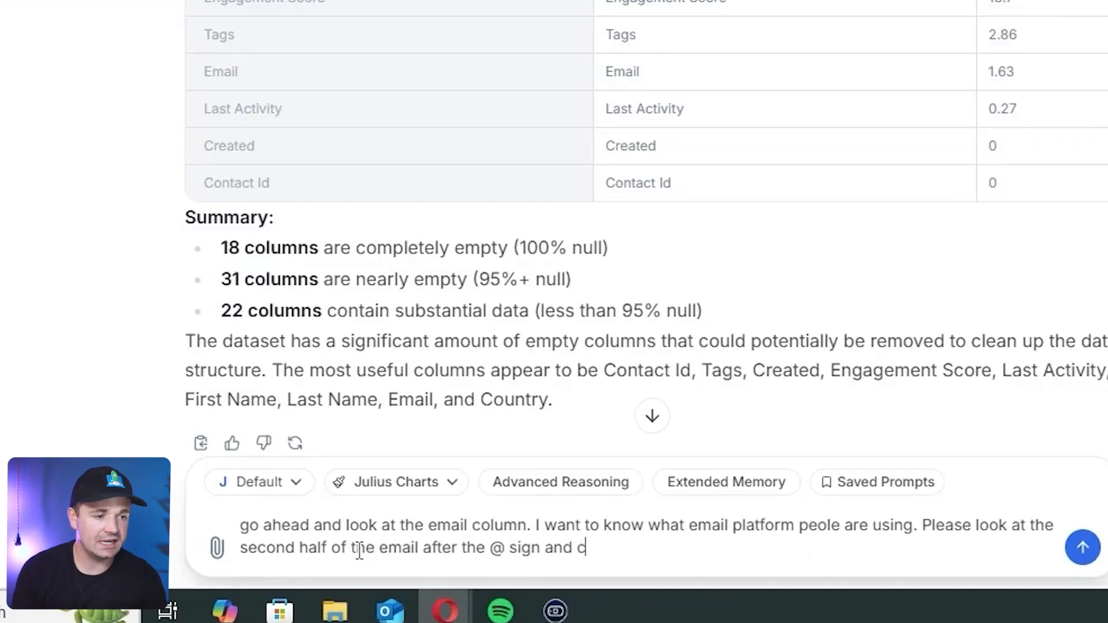
type("reate a bar cha")
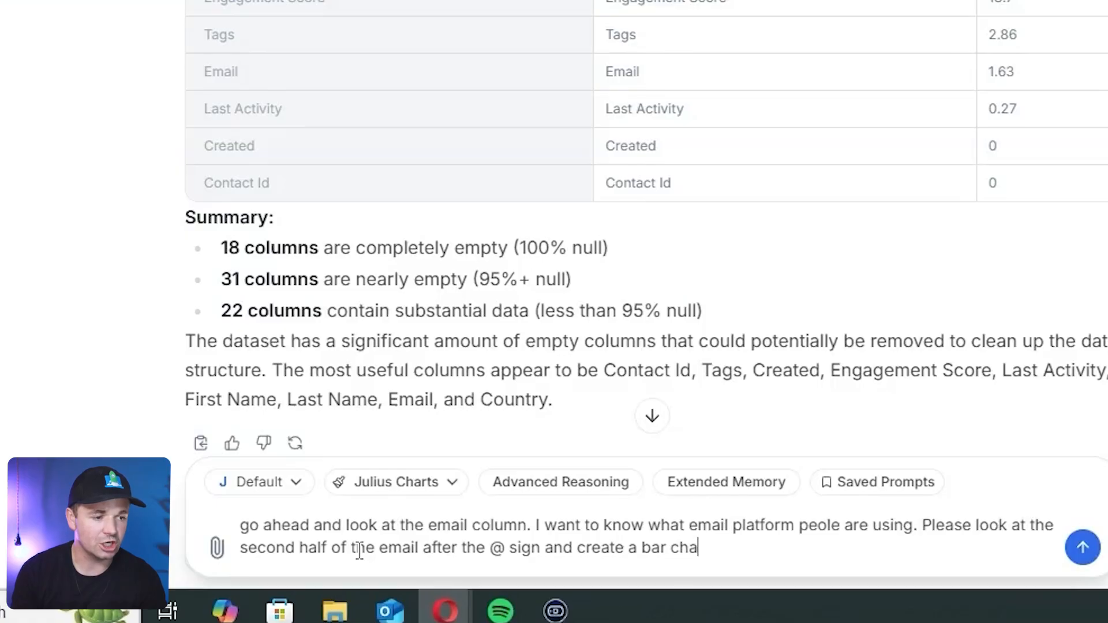
type("rt showing the top 10")
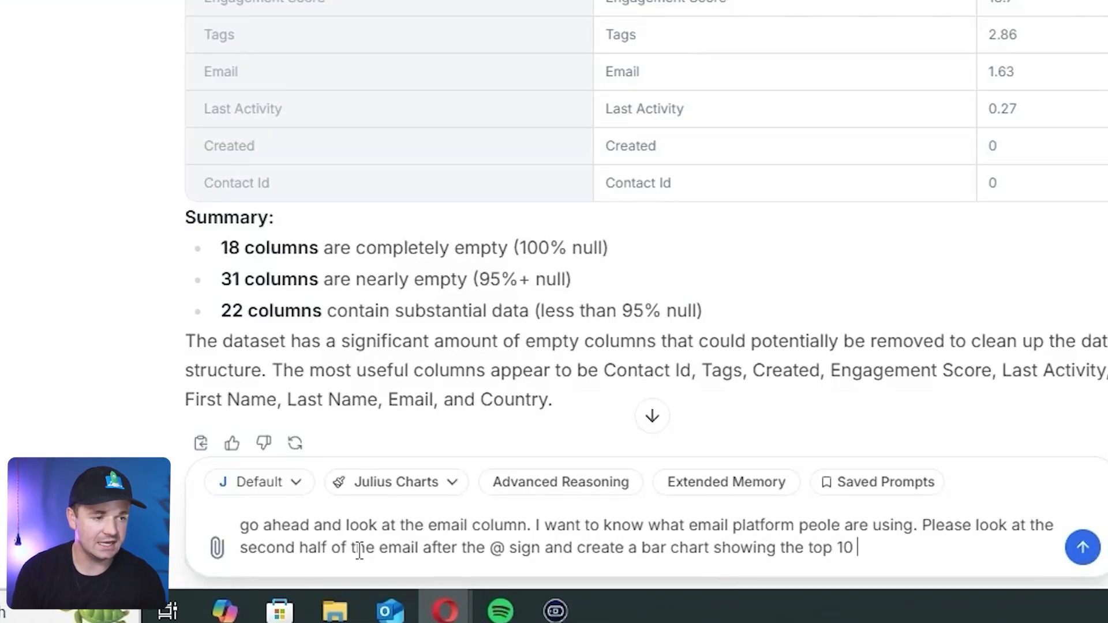
type("email platforms. please")
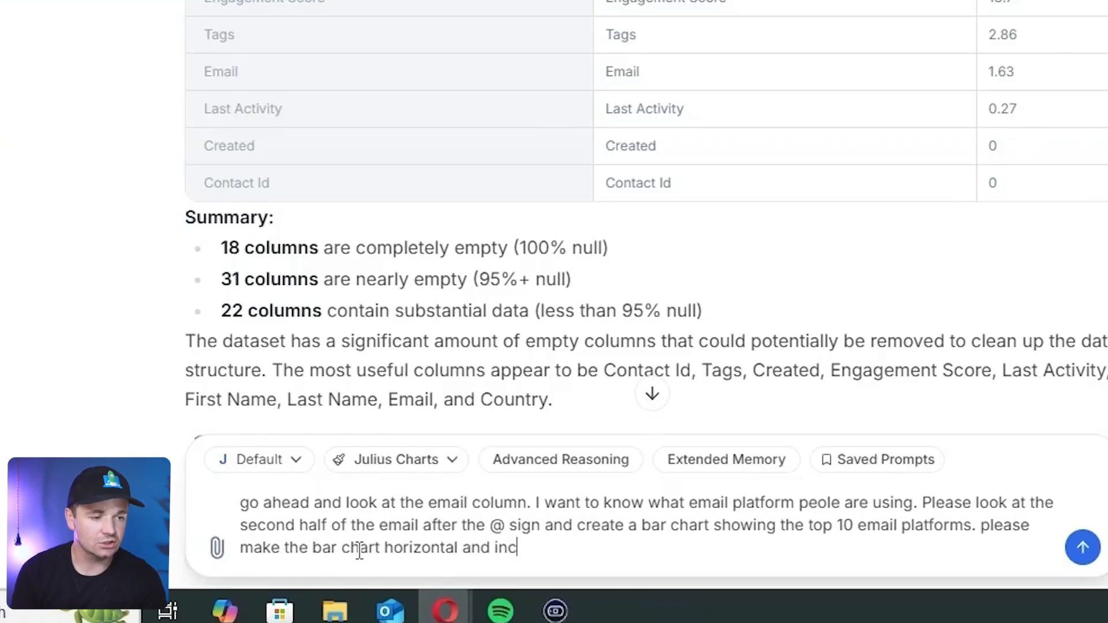
type("lude percen")
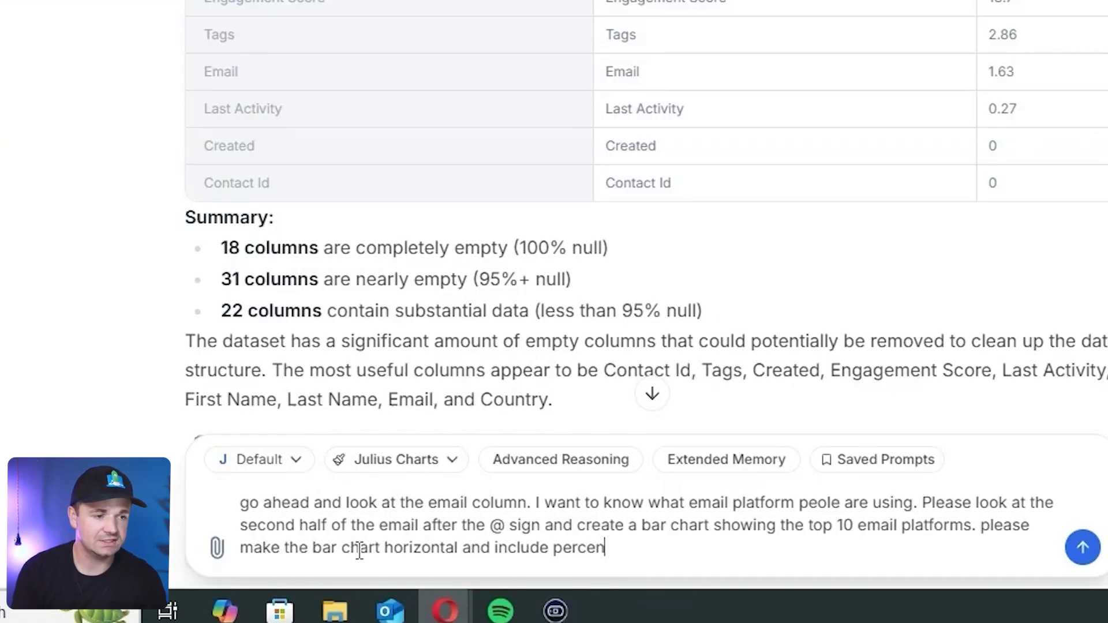
Finish and send the top-10 email platform chart request, then scroll to the resulting chart.
type("tages on the chart")
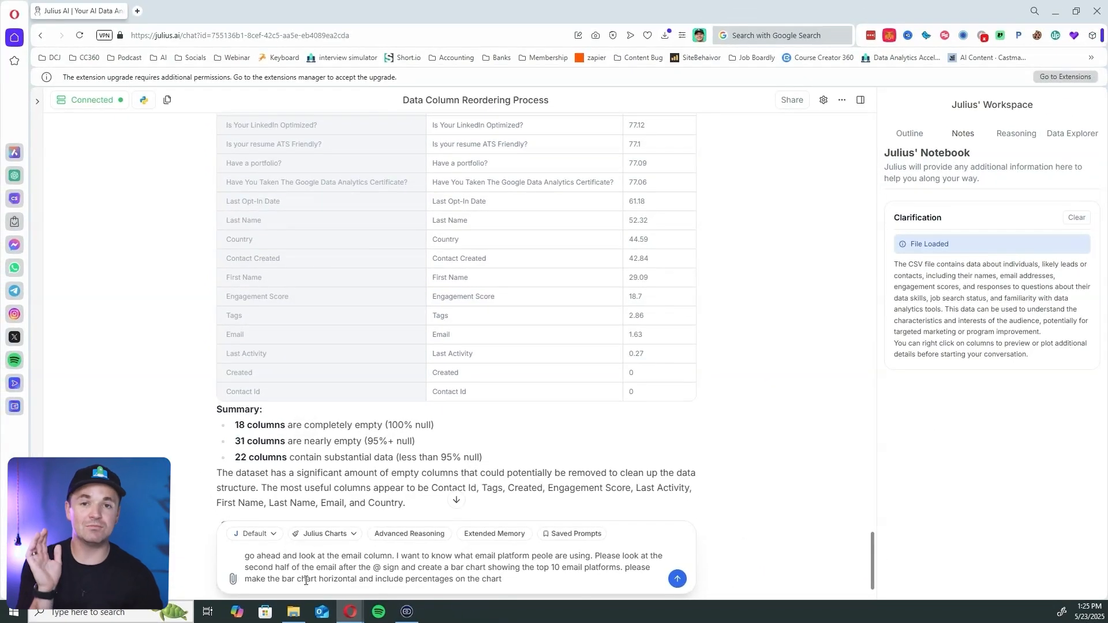
left_click(676, 579)
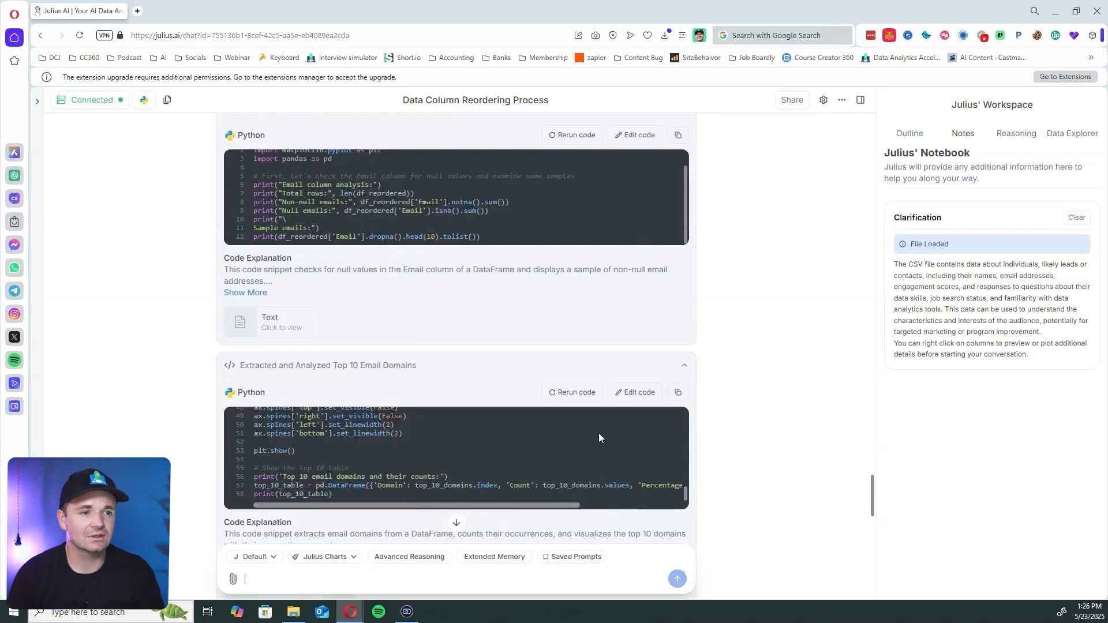
scroll("down", 3)
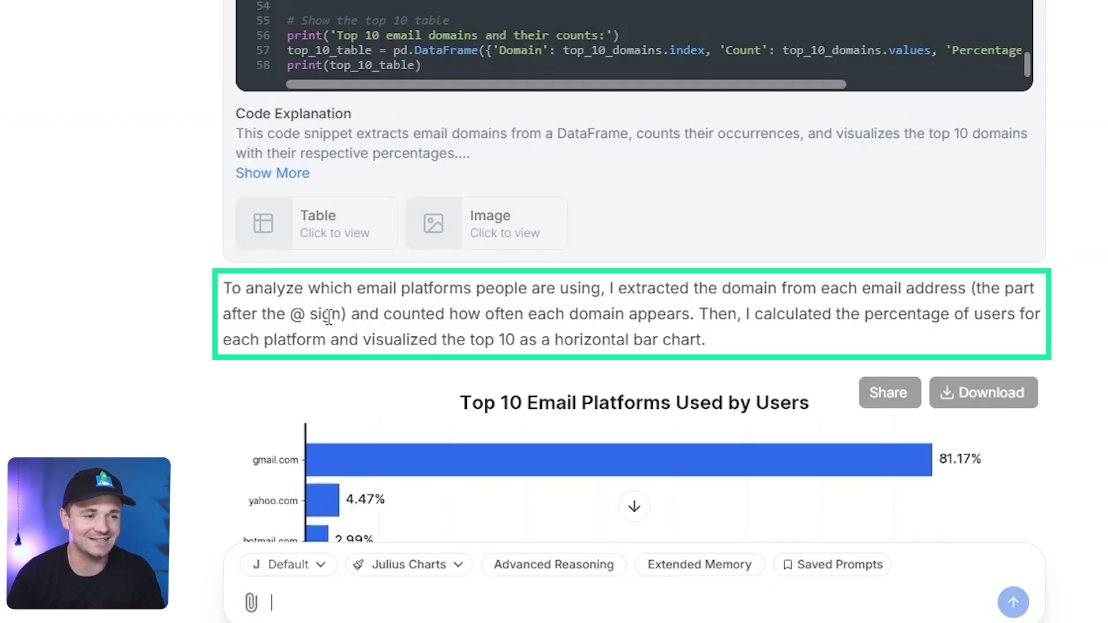
mouse_move(834, 314)
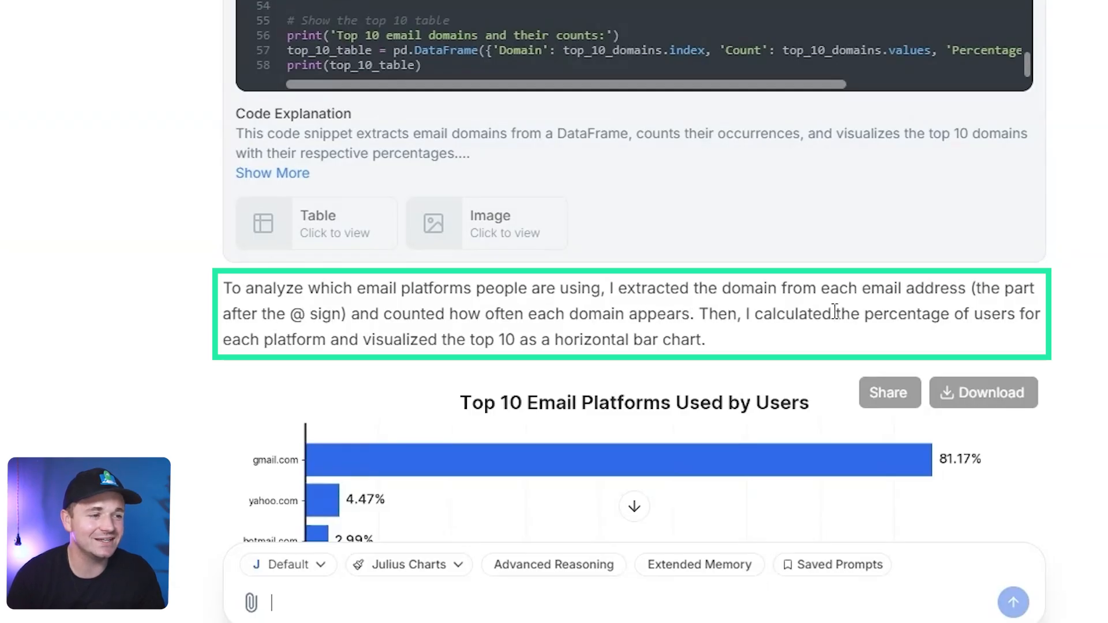
scroll("down", 3)
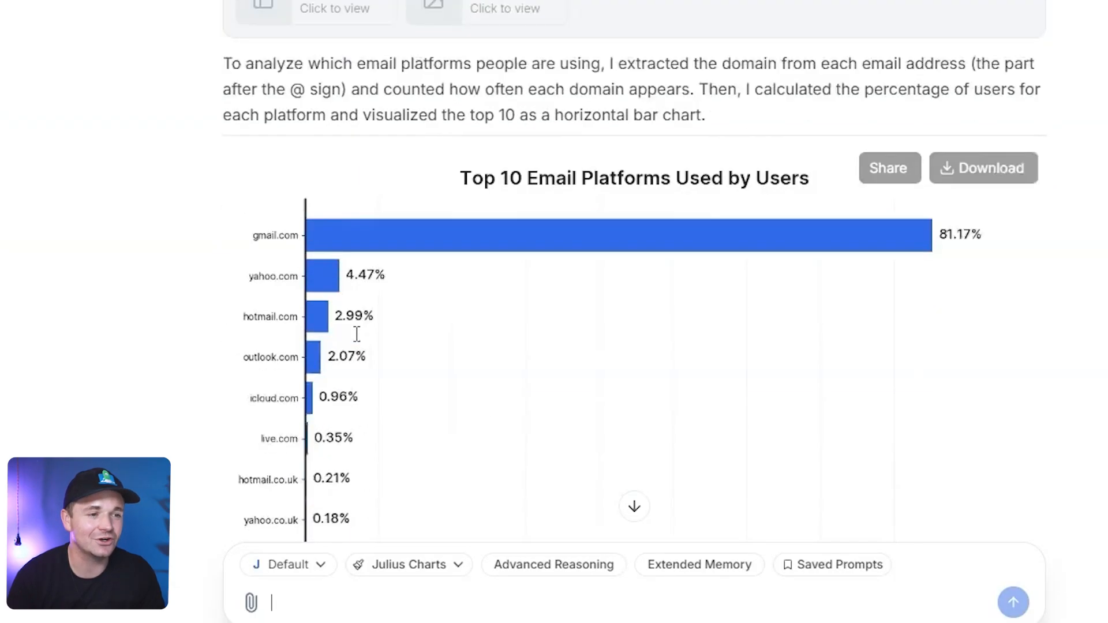
scroll("down", 3)
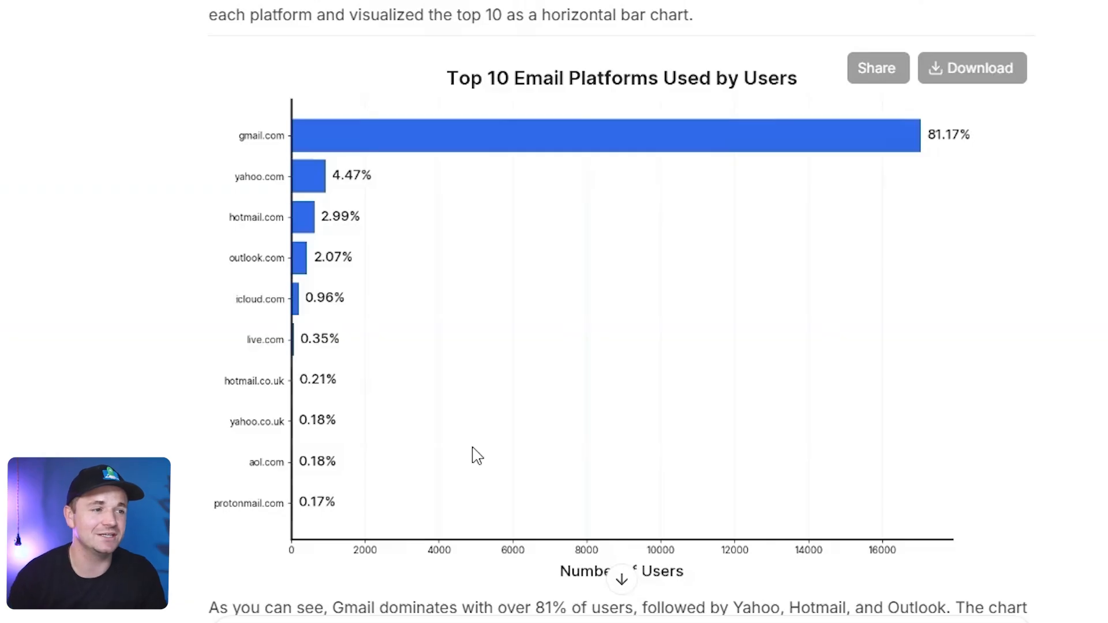
mouse_move(940, 145)
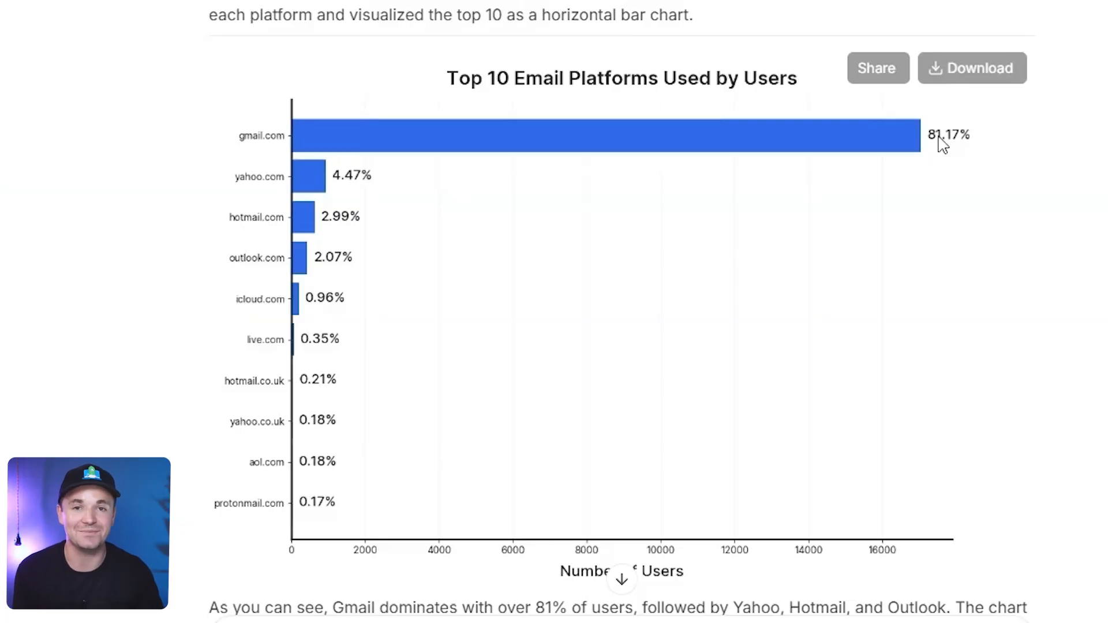
mouse_move(242, 259)
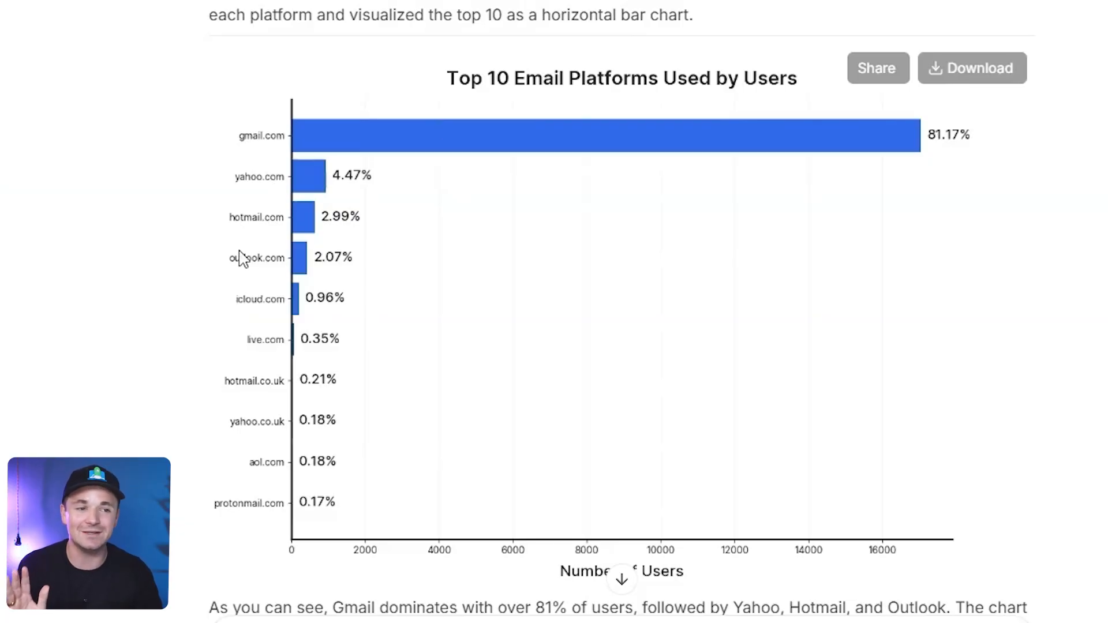
mouse_move(338, 221)
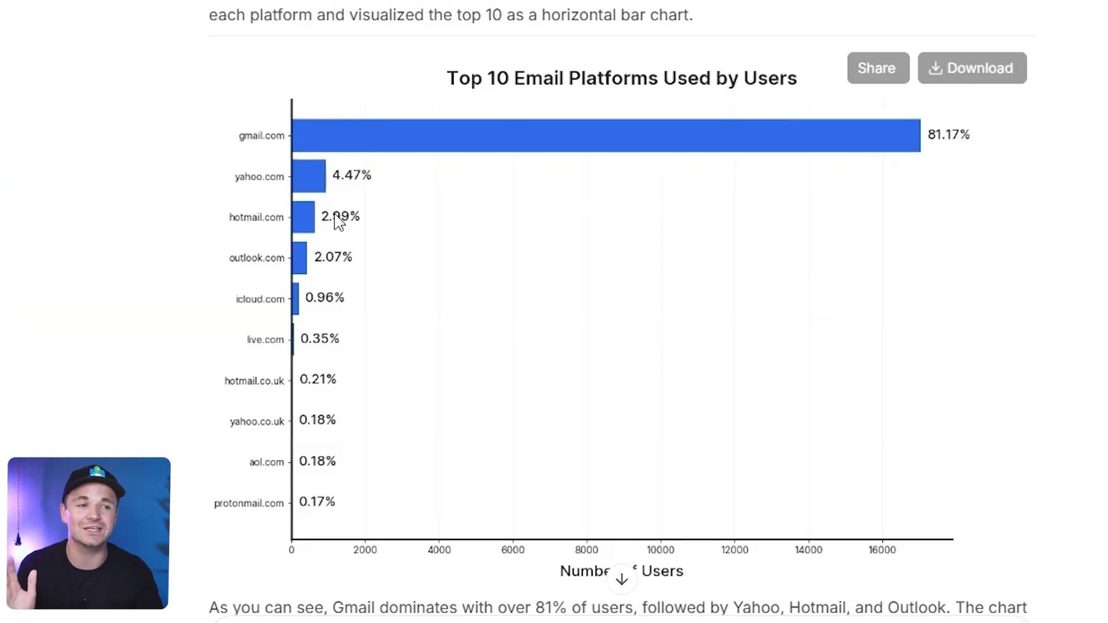
mouse_move(876, 278)
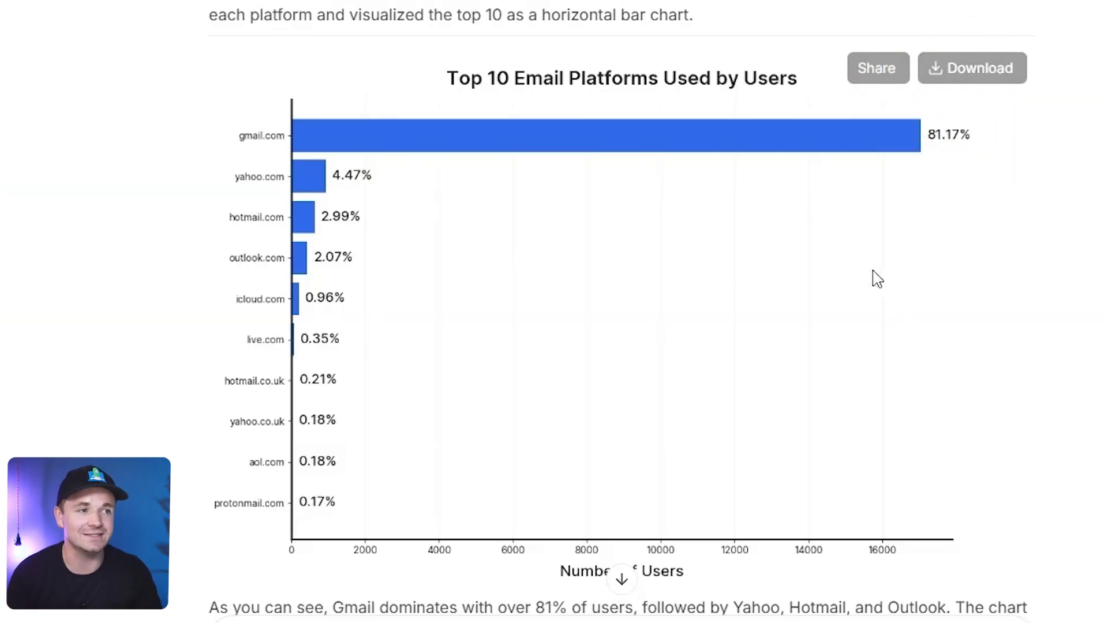
mouse_move(674, 312)
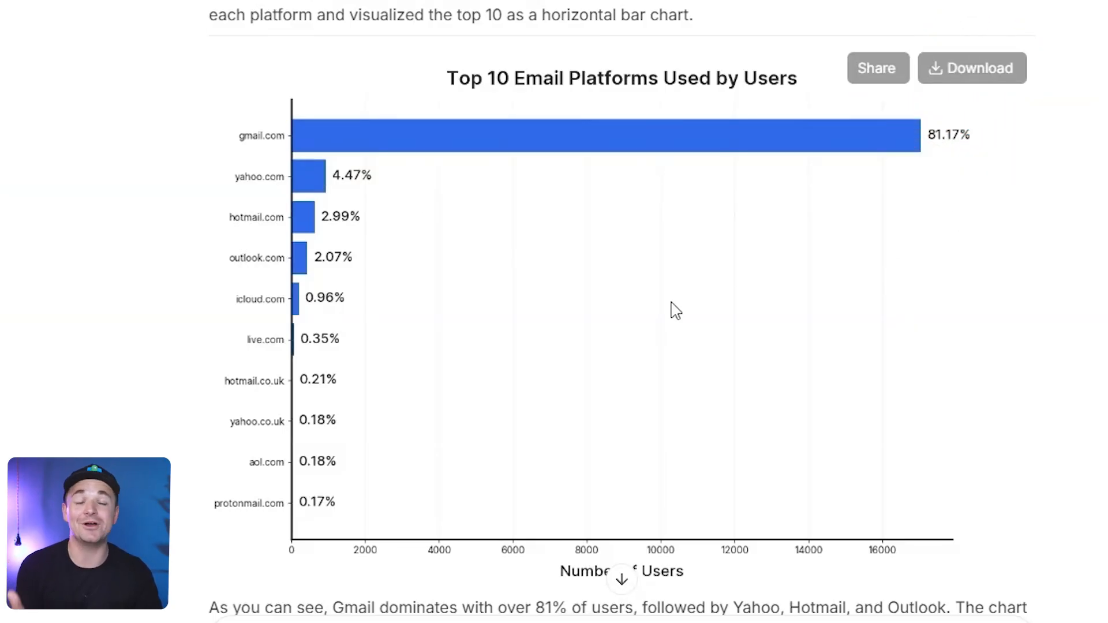
mouse_move(274, 308)
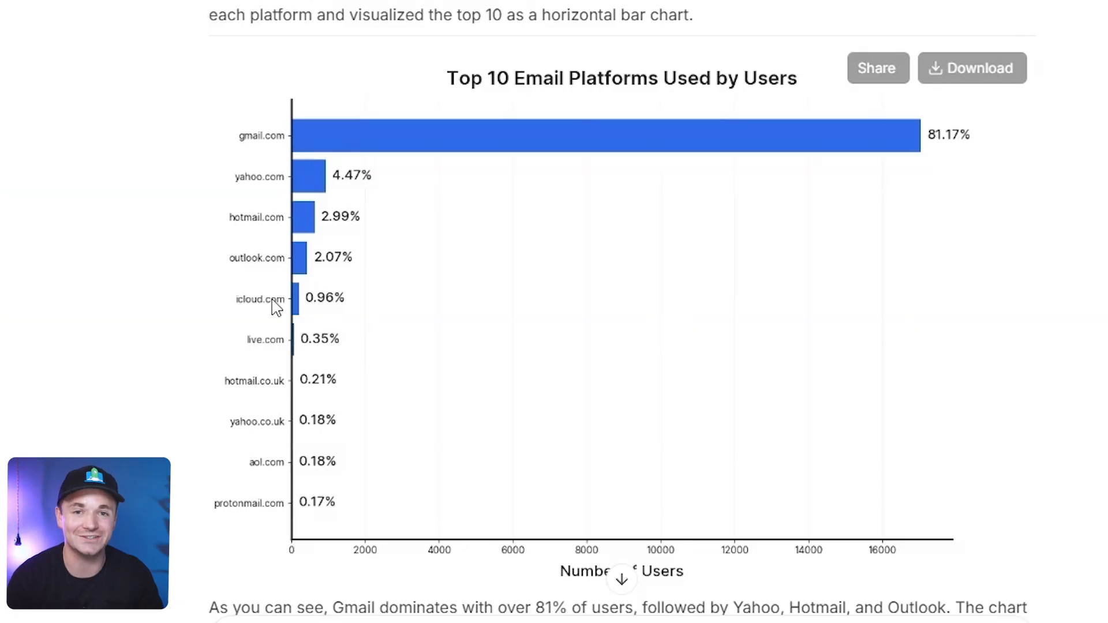
scroll("down", 3)
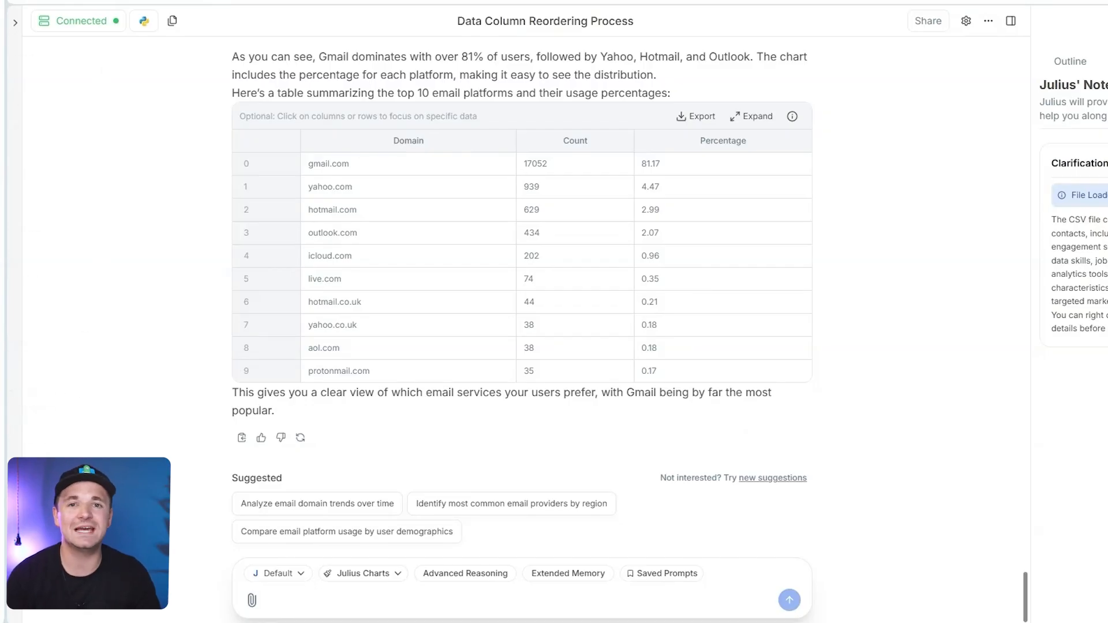
Type a prompt about missing names, asking percentages of first-name-only, full and no names.
left_click(353, 600)
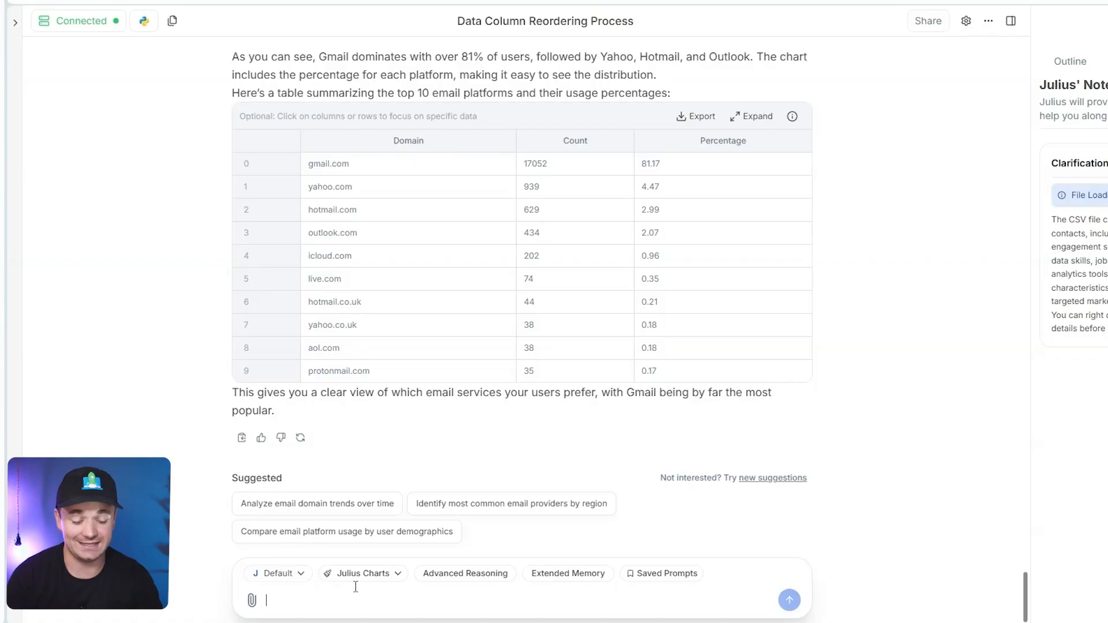
type("let's do an analysis o")
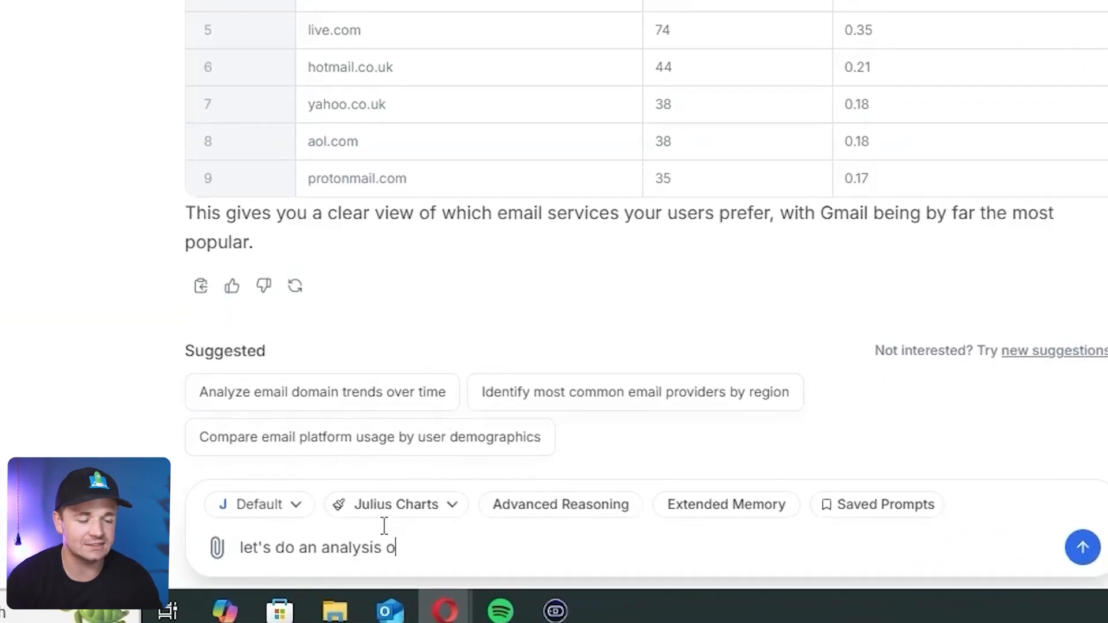
type("n names. I")
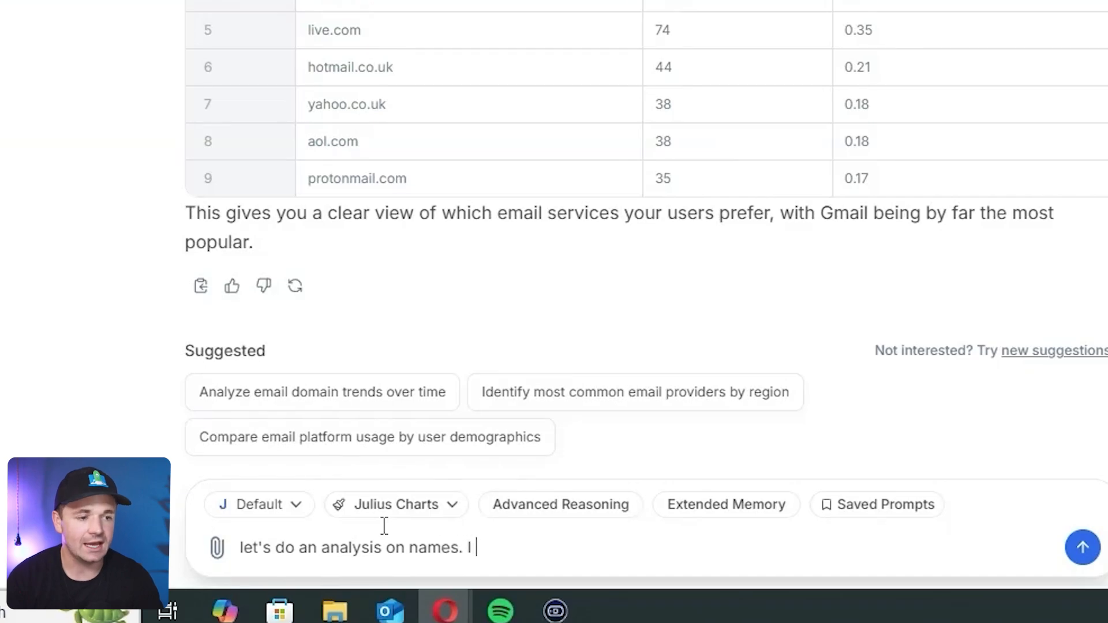
type("have a lot of missing")
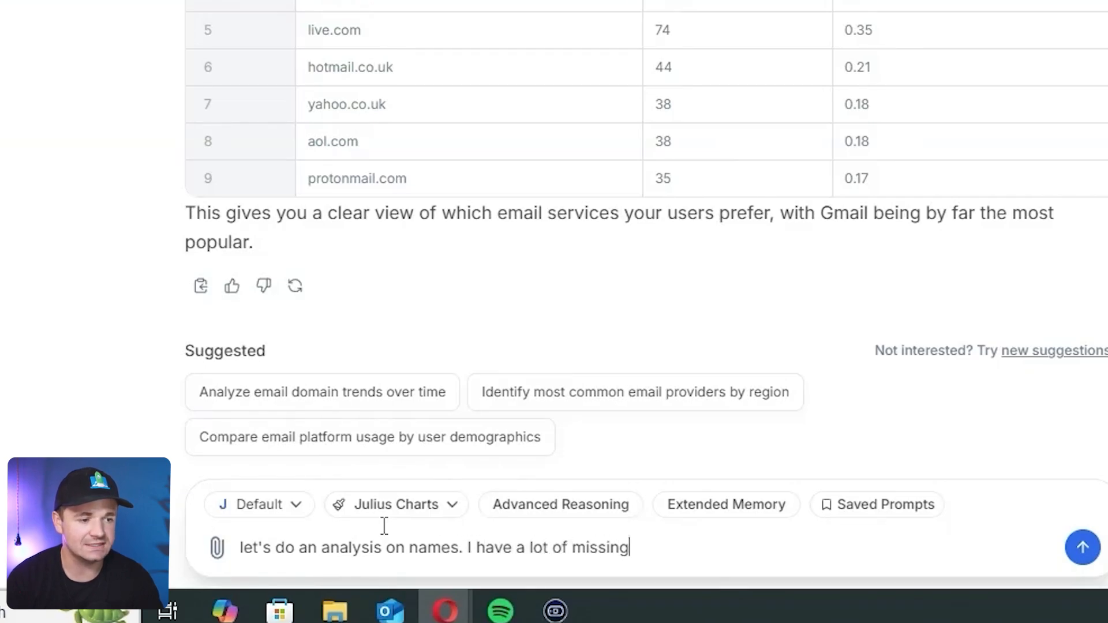
type("names. what's the percentage? how many first name only names do i")
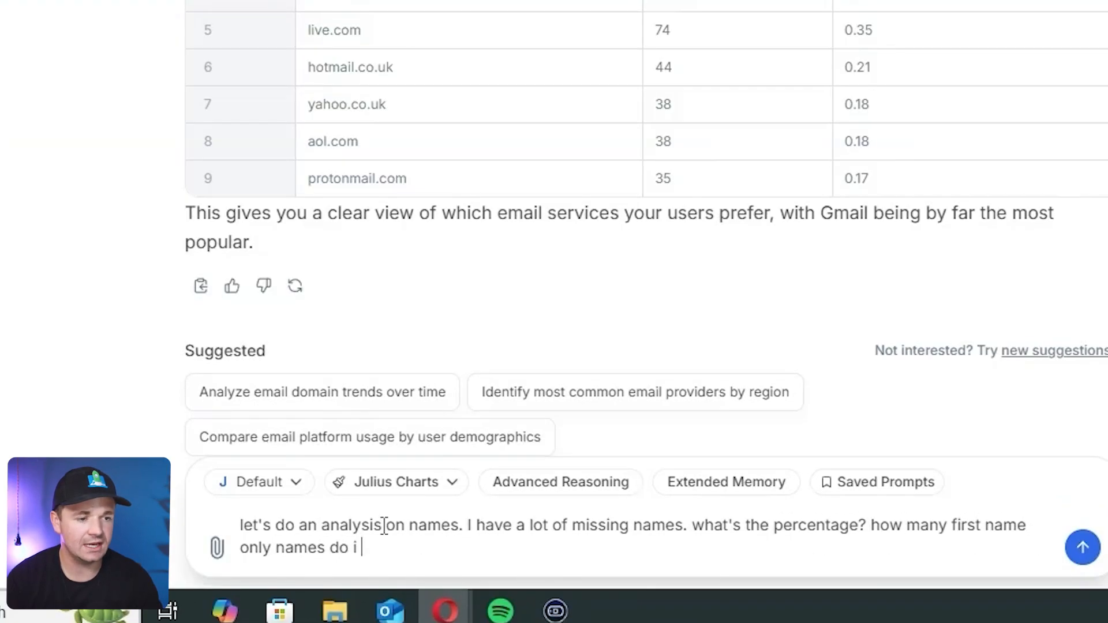
type("have vs full vs n")
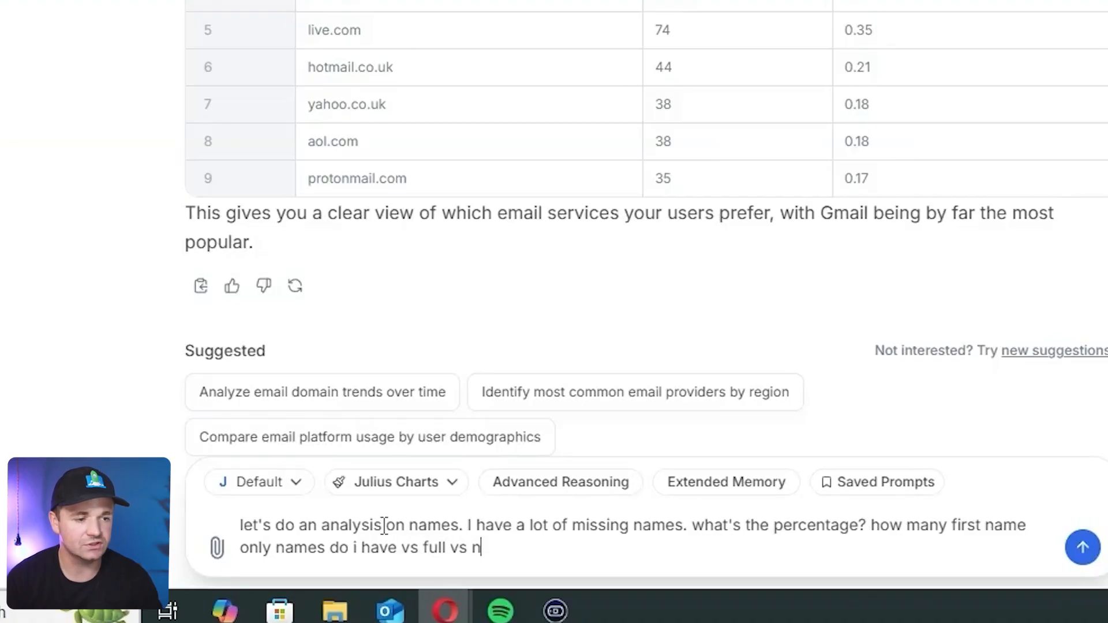
type("o names at all")
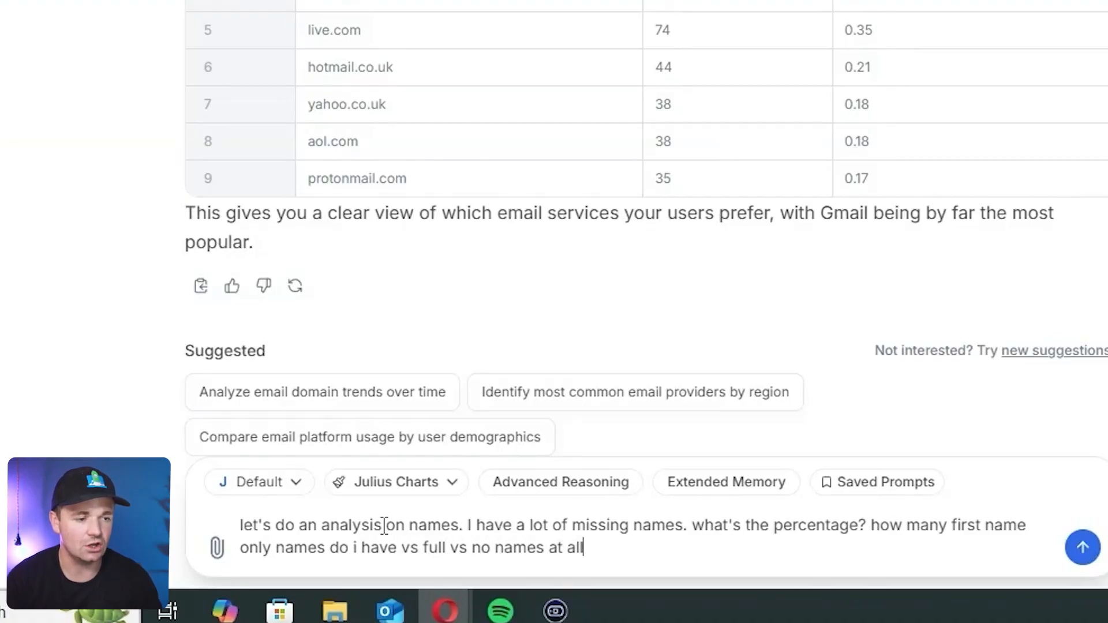
left_click(1083, 548)
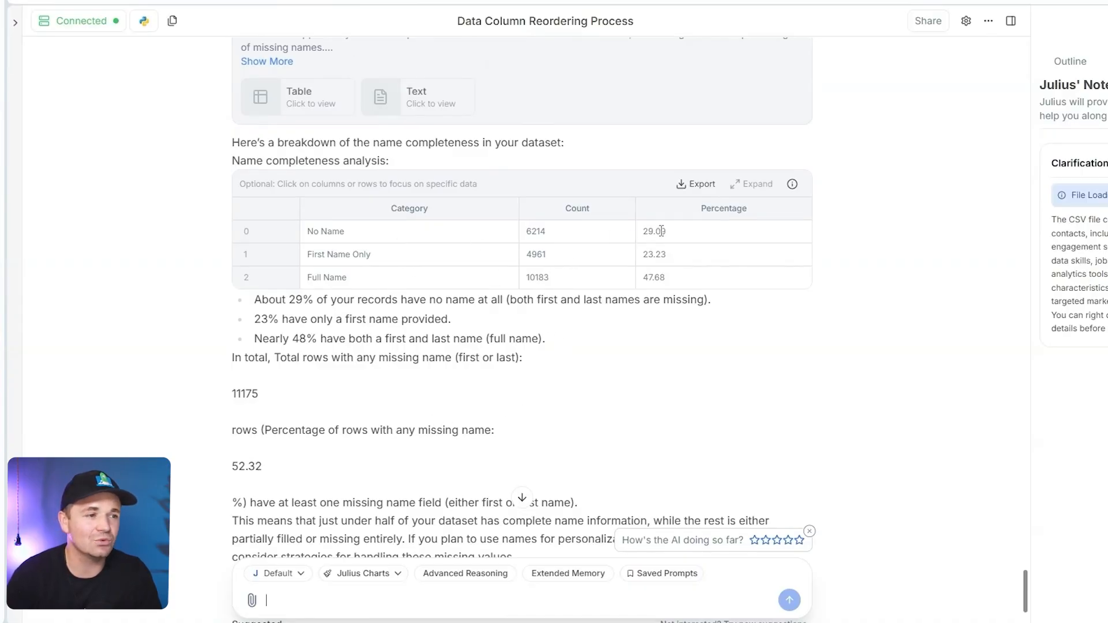
scroll("down", 3)
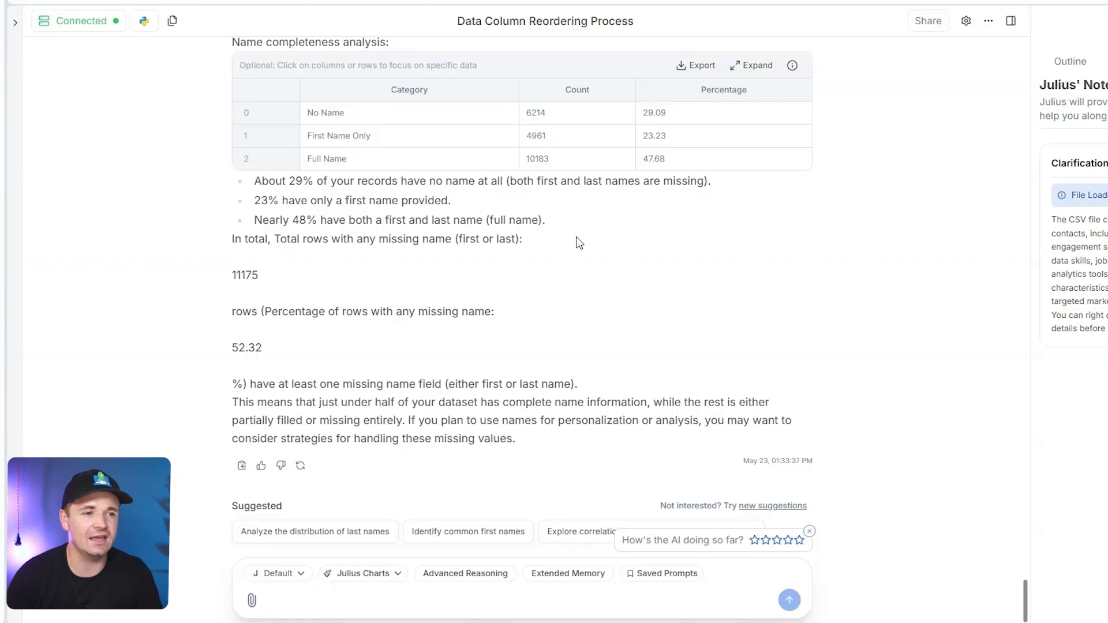
mouse_move(573, 232)
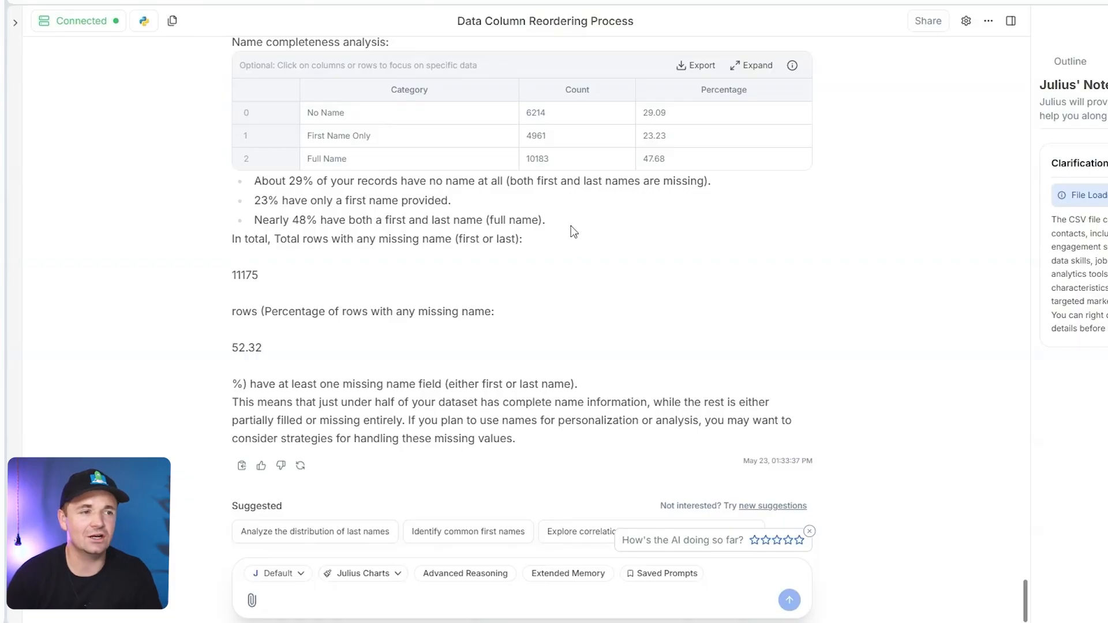
mouse_move(657, 115)
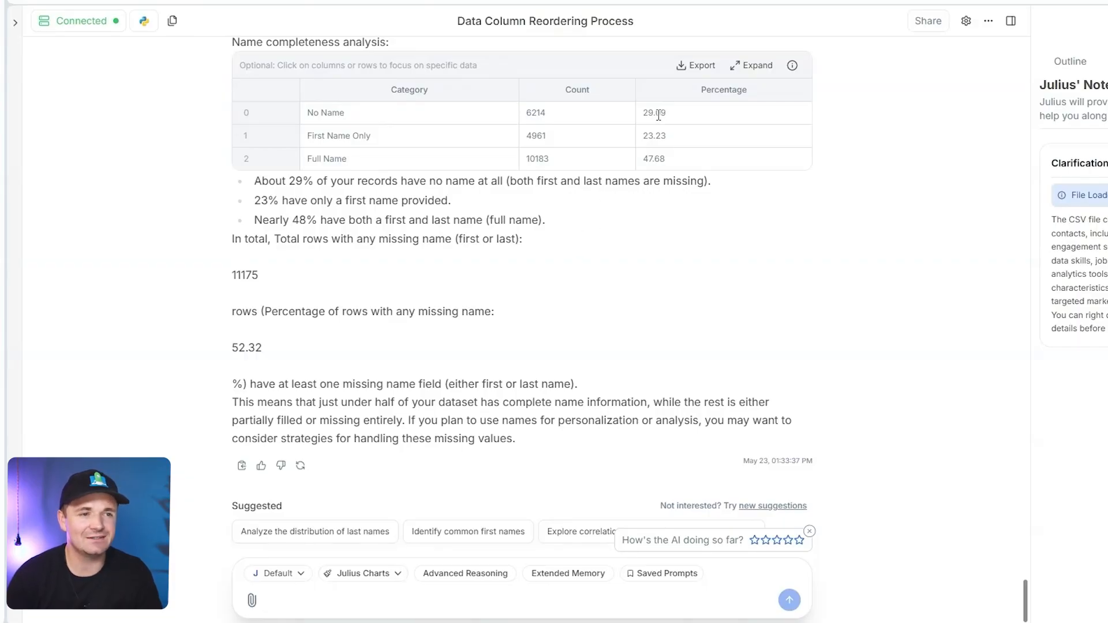
mouse_move(607, 221)
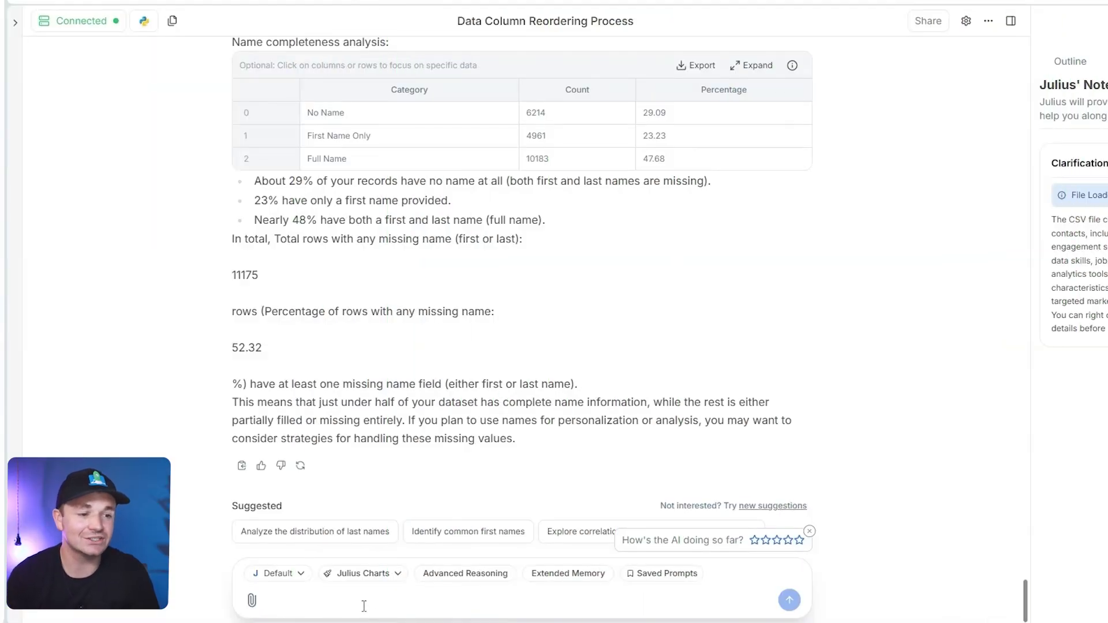
Ask Julius for a top 10 chart of the most popular first names.
type("please create a top 10")
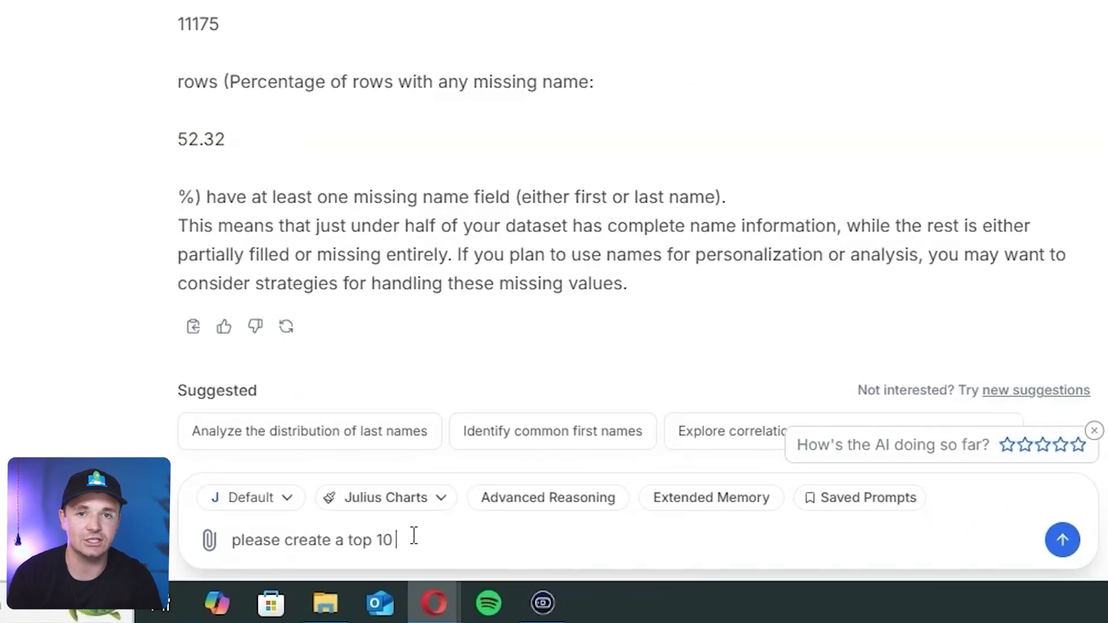
type("chart of th")
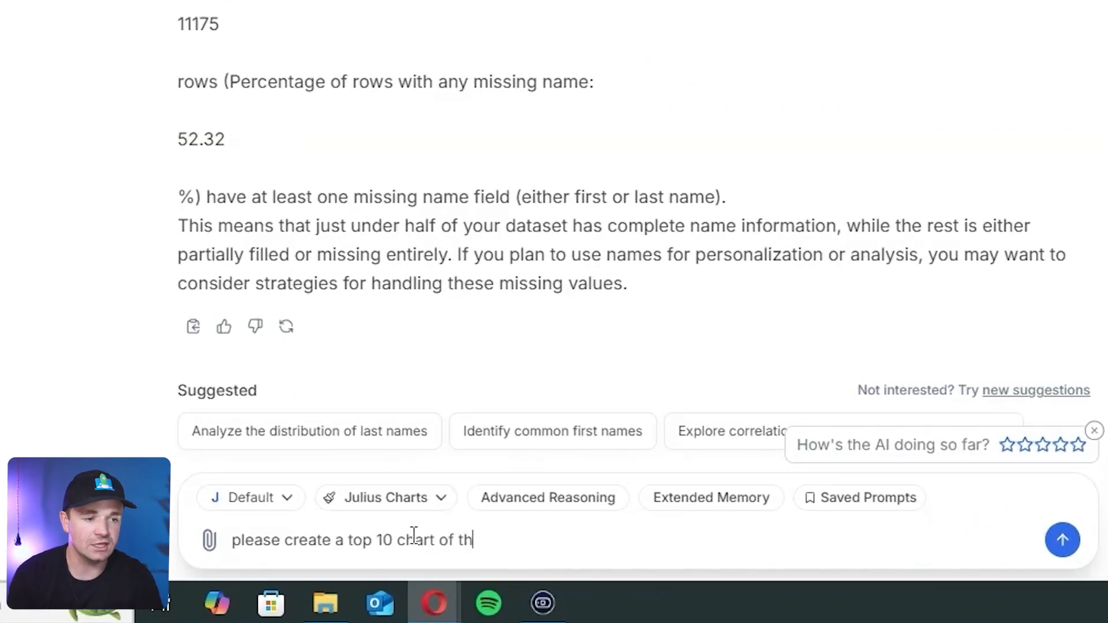
type("e most popular f")
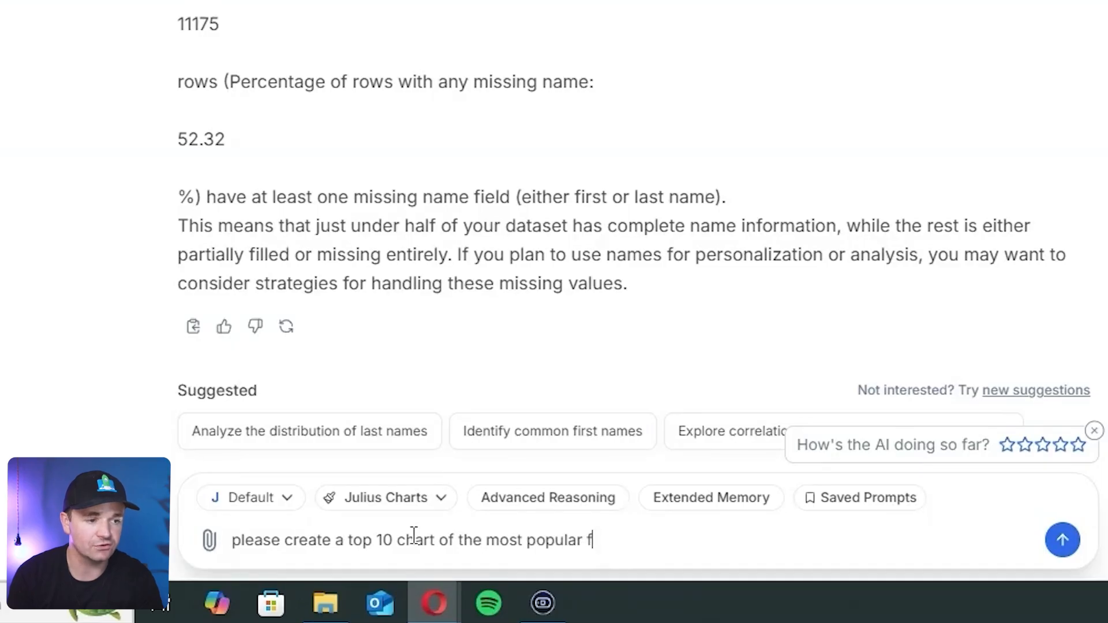
left_click(1063, 541)
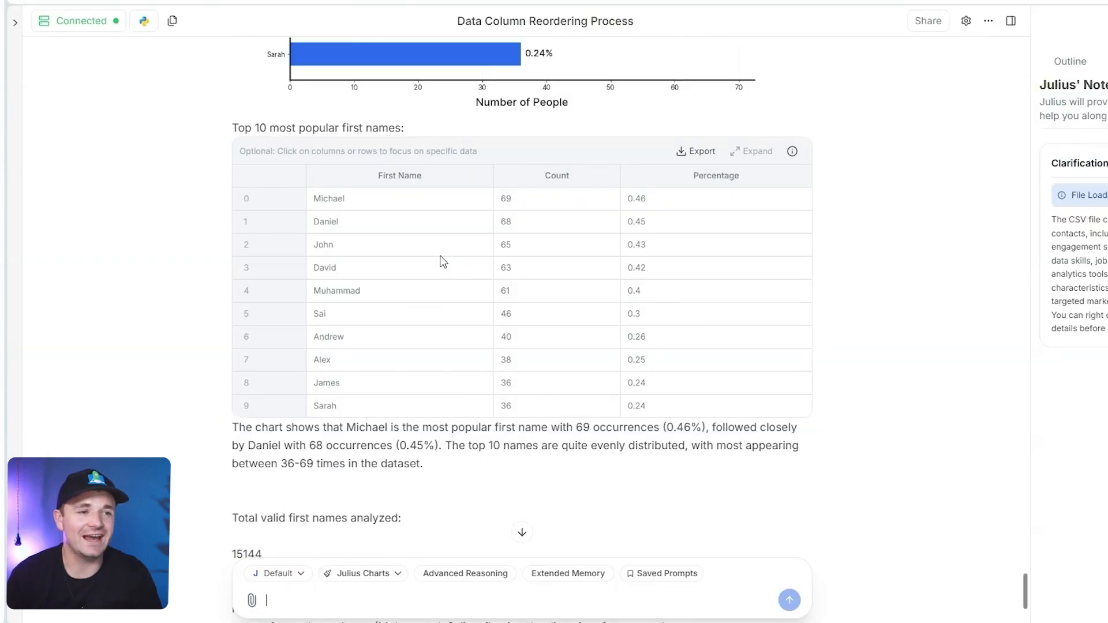
mouse_move(453, 215)
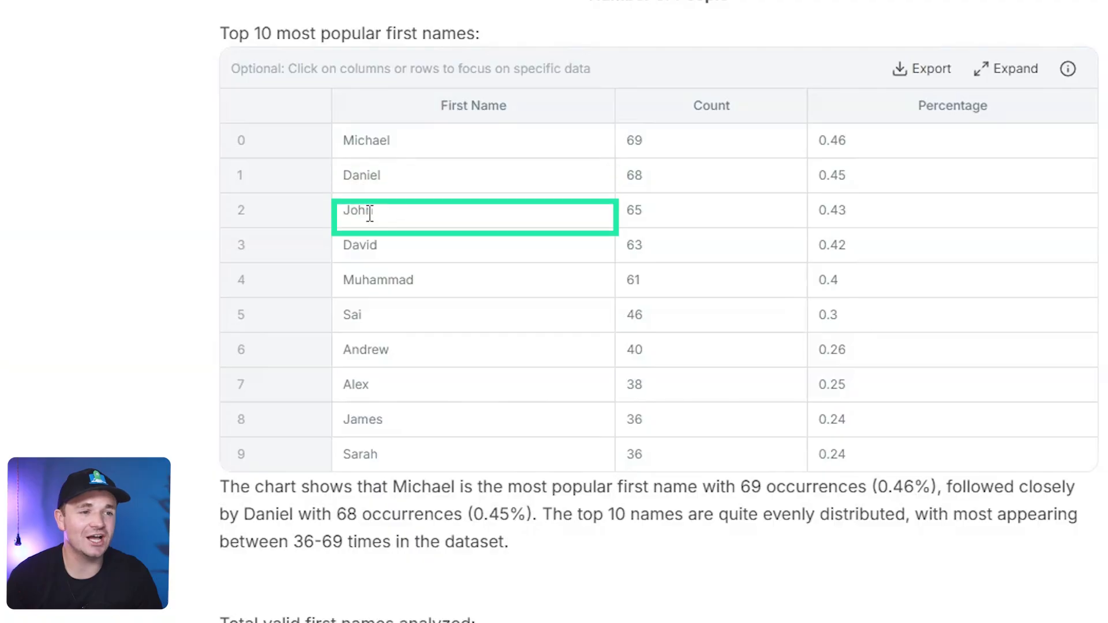
Inspect a row of the Top 10 first names table led by Michael (69).
left_click(365, 349)
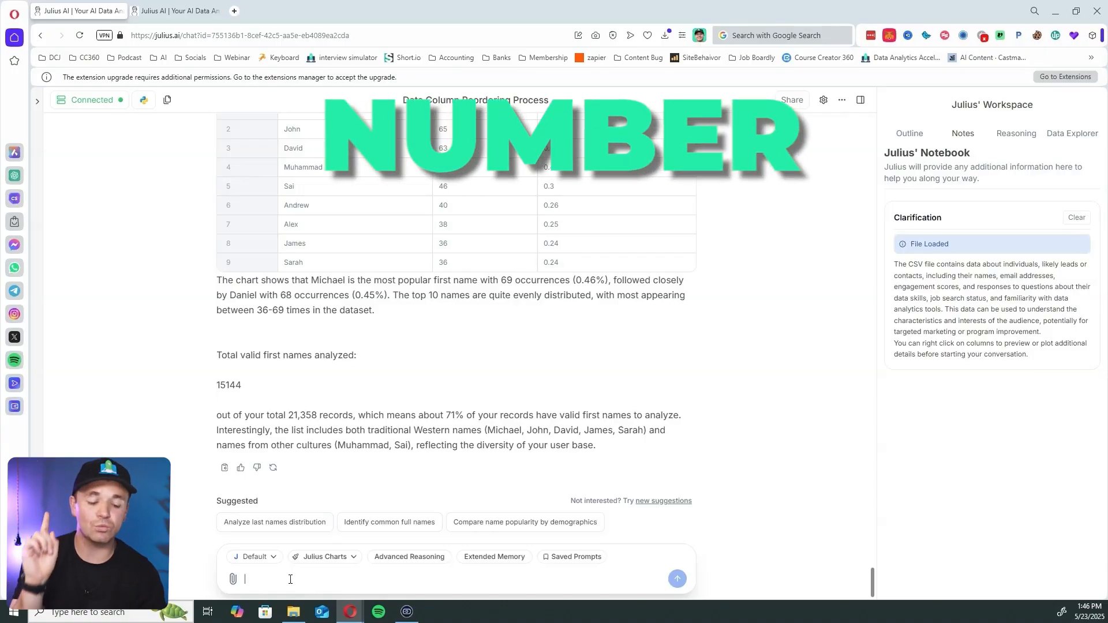
Ask who the most engaged person on the email list is, with first and last name.
type("who is the MOST engag")
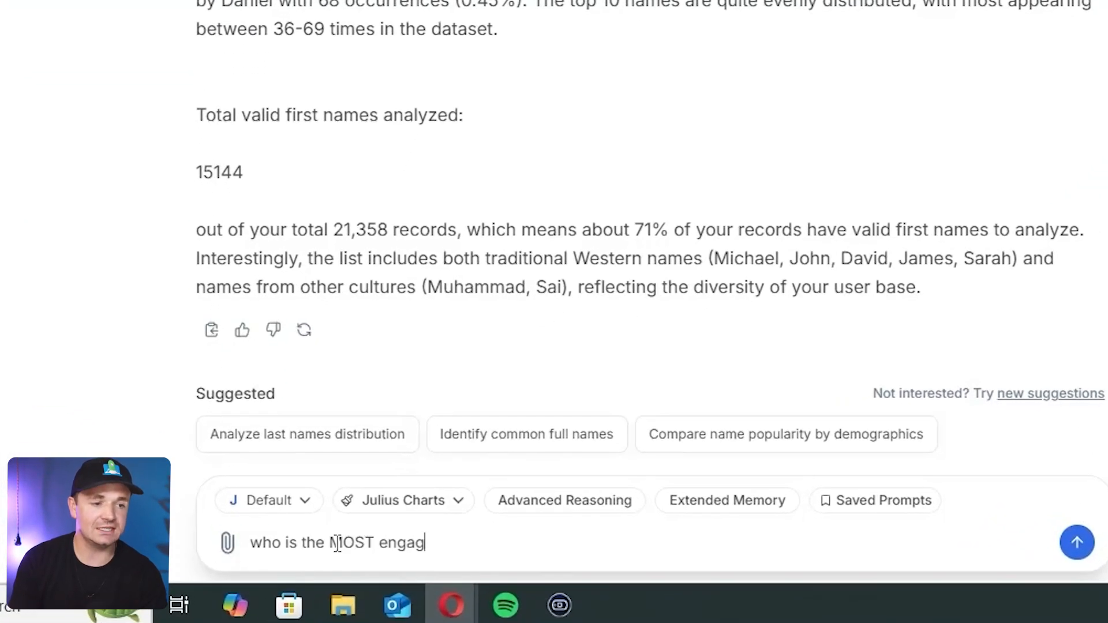
type("ed person on my ema")
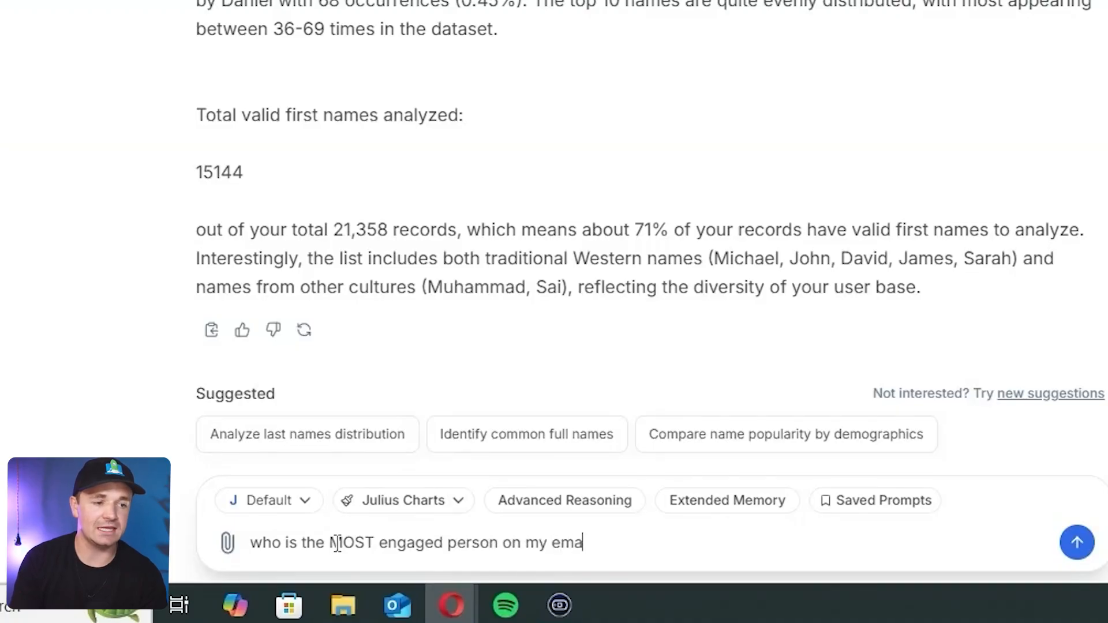
type("il list. Show me their first and last name")
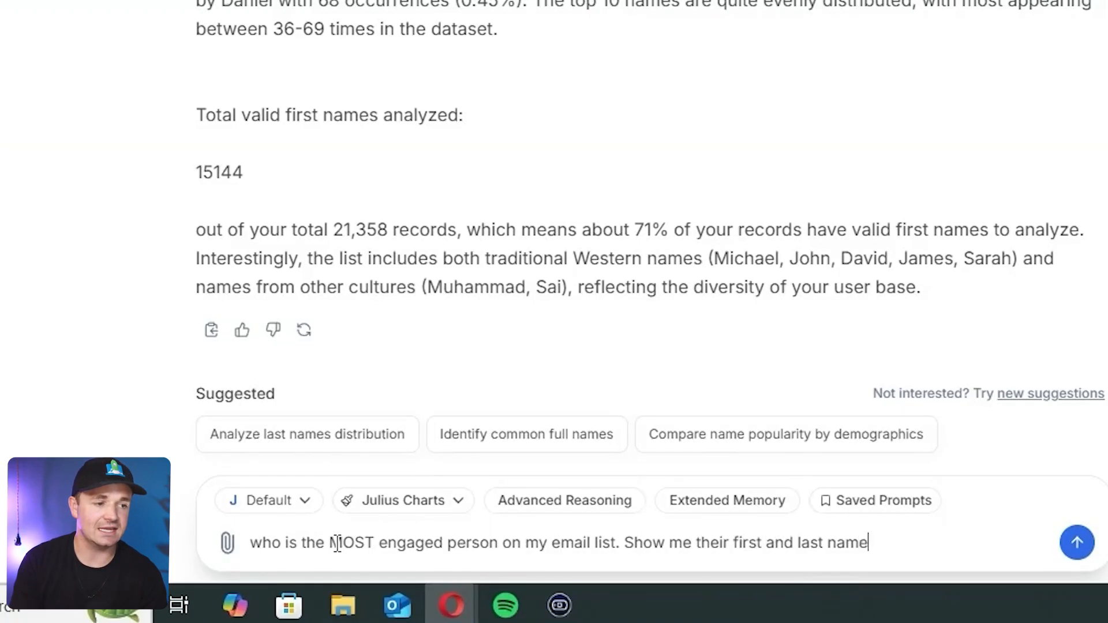
left_click(1077, 542)
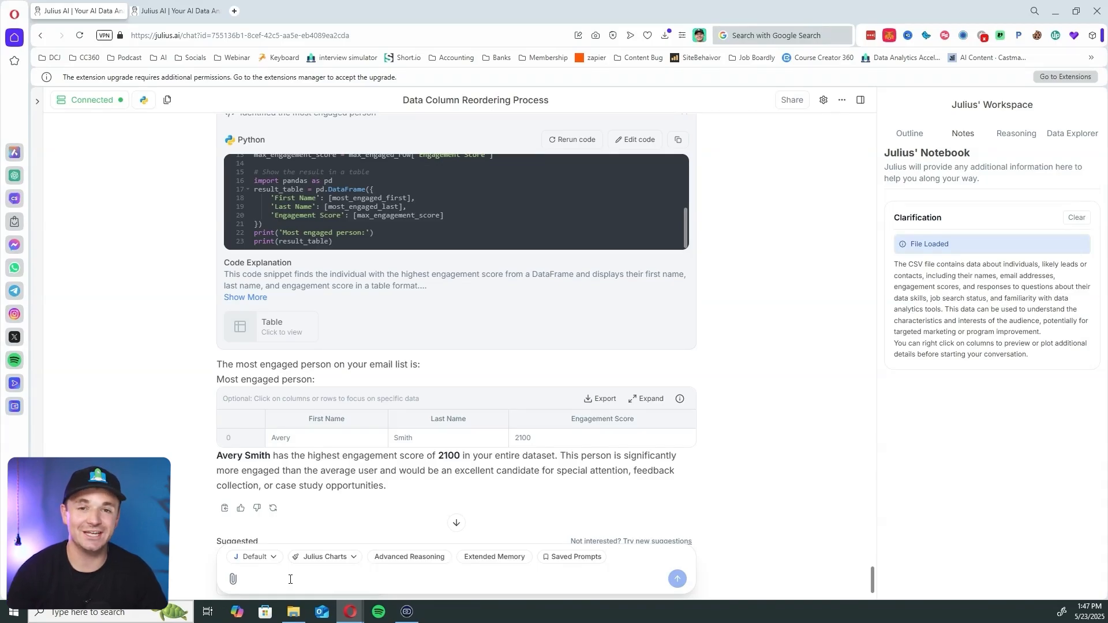
Write and send a follow-up asking for the top 5 most engaged people.
left_click(289, 580)
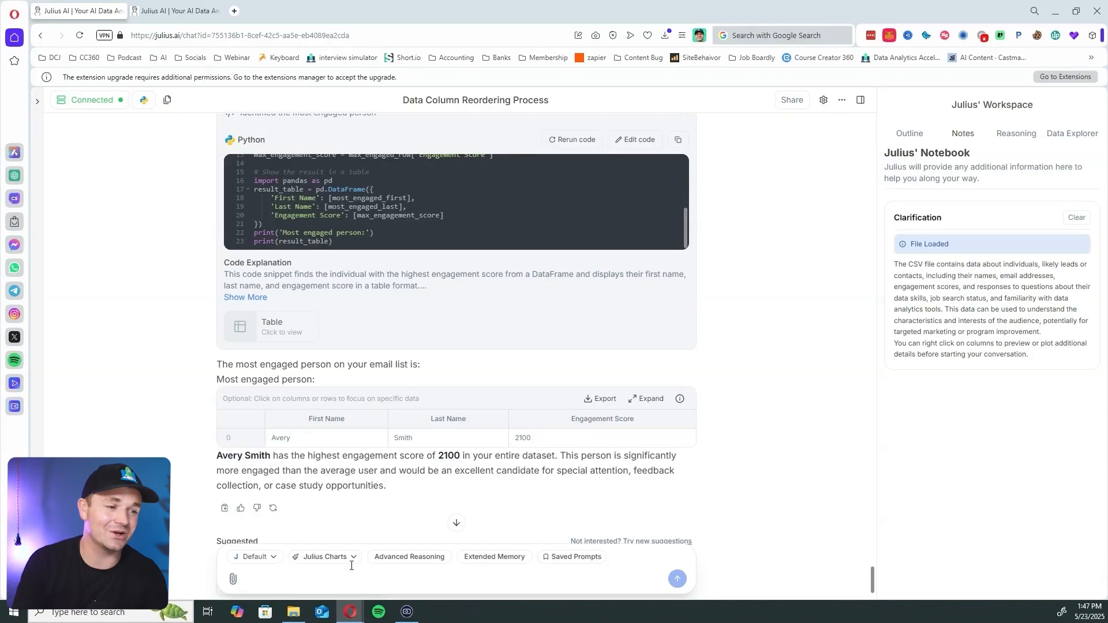
type("give")
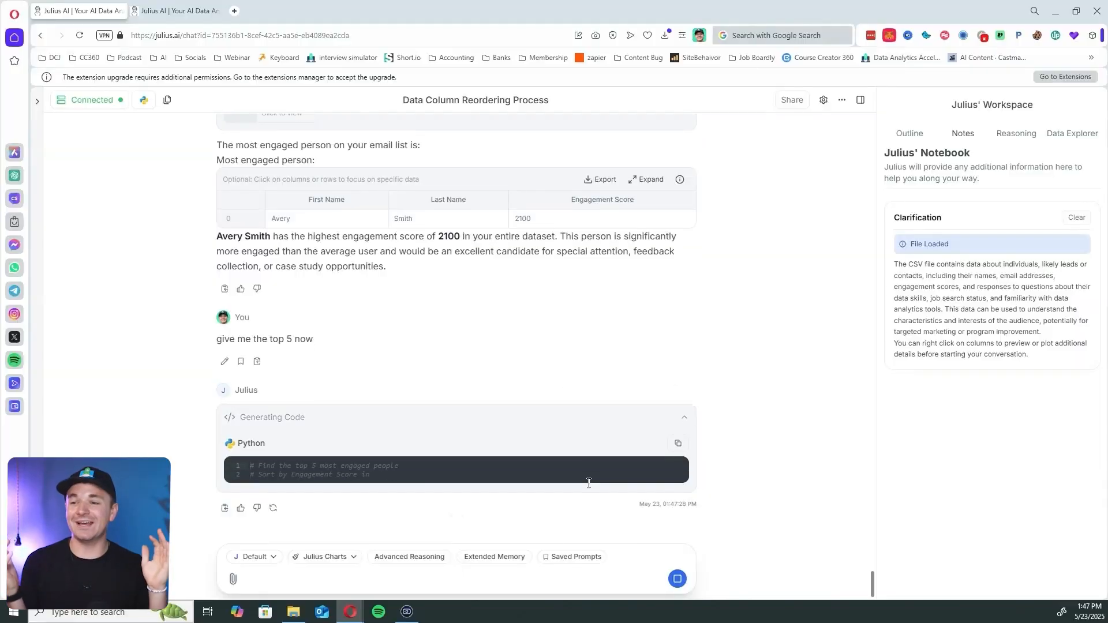
Scroll the sidebar to reach the Data Cleaning Summary thread under Past Week.
scroll("down", 3)
type("histo")
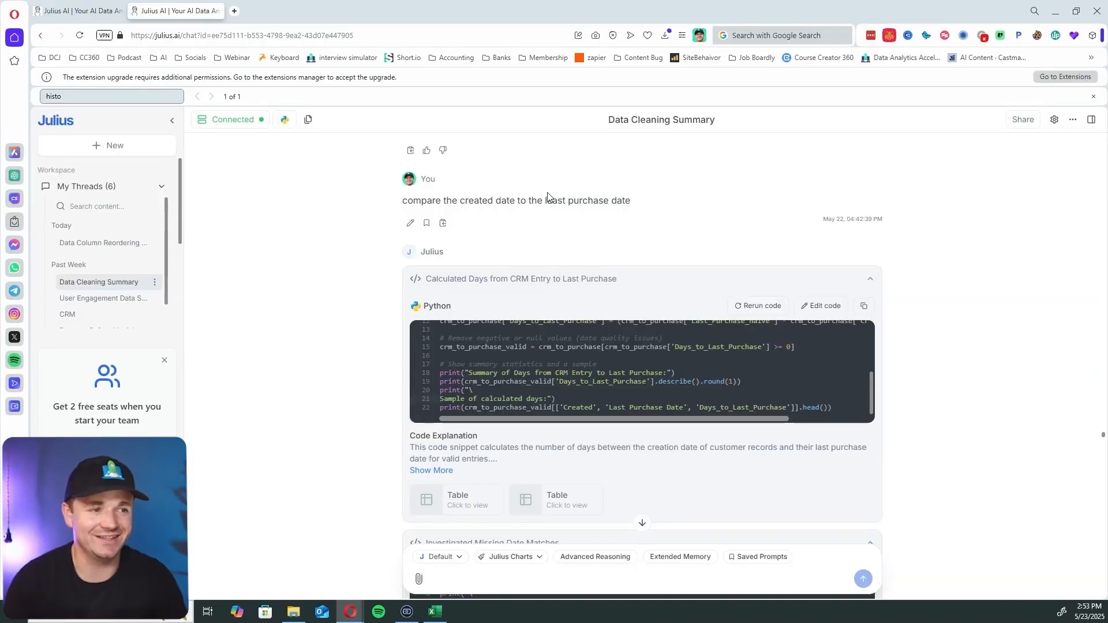
scroll("down", 3)
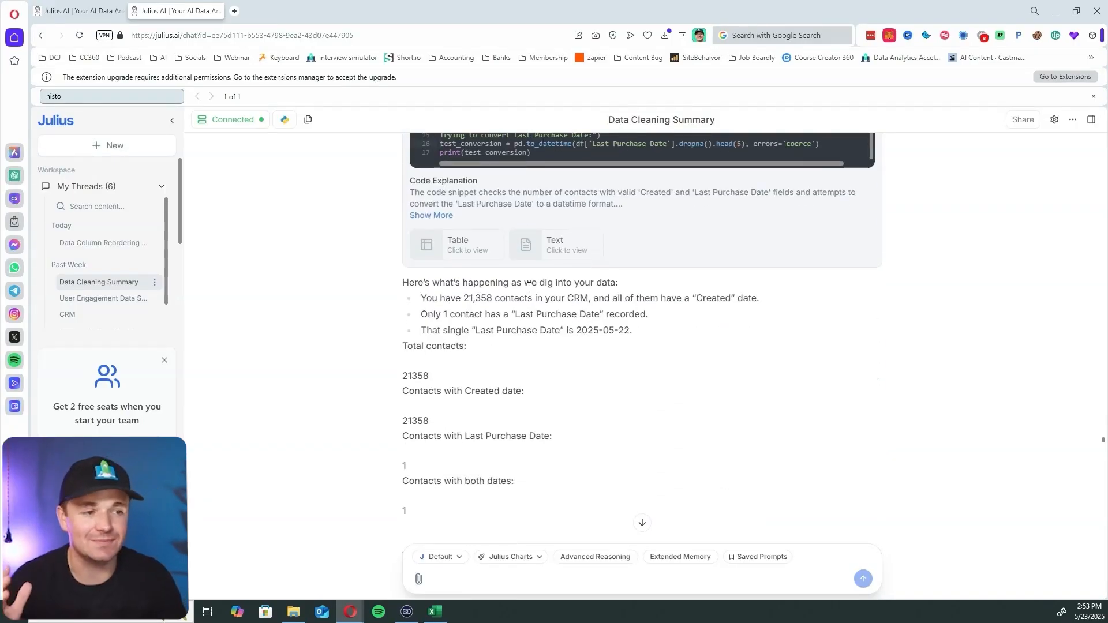
scroll("down", 3)
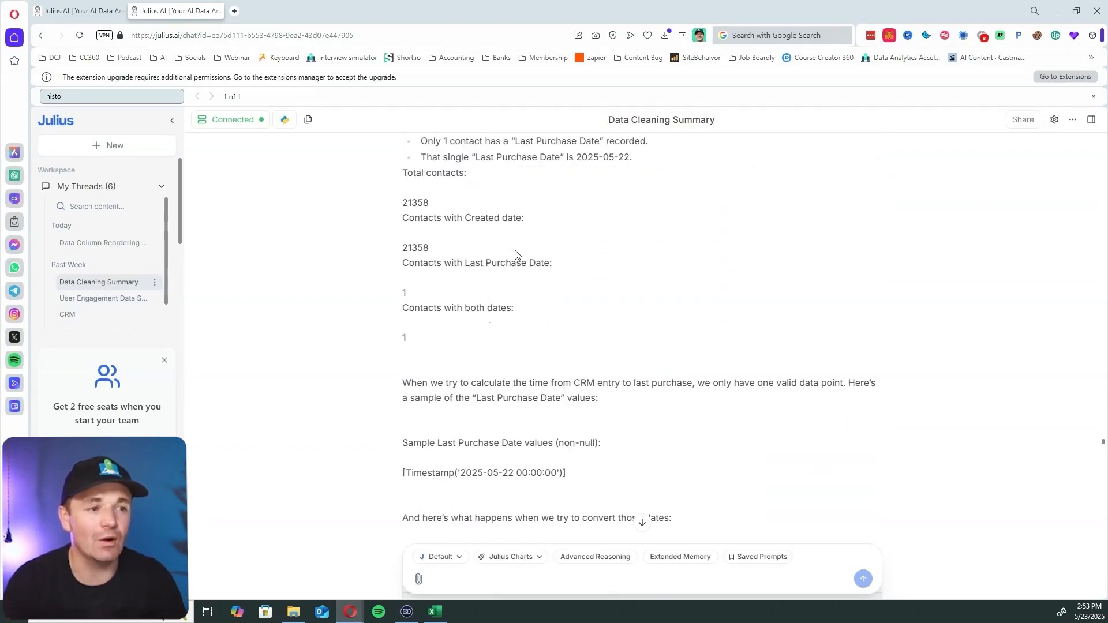
scroll("down", 3)
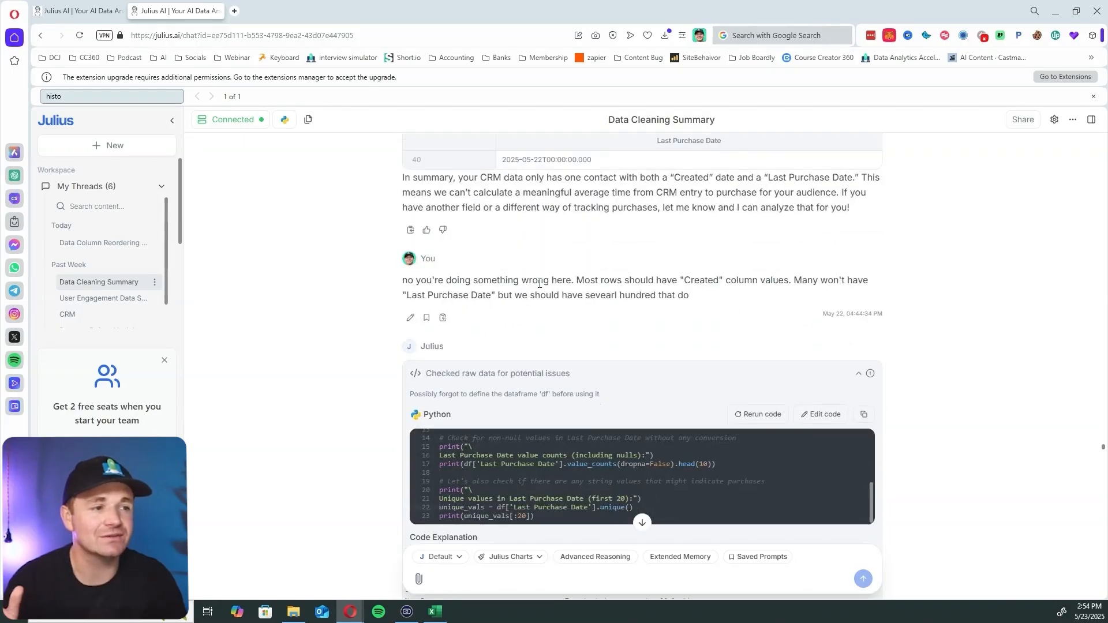
scroll("down", 3)
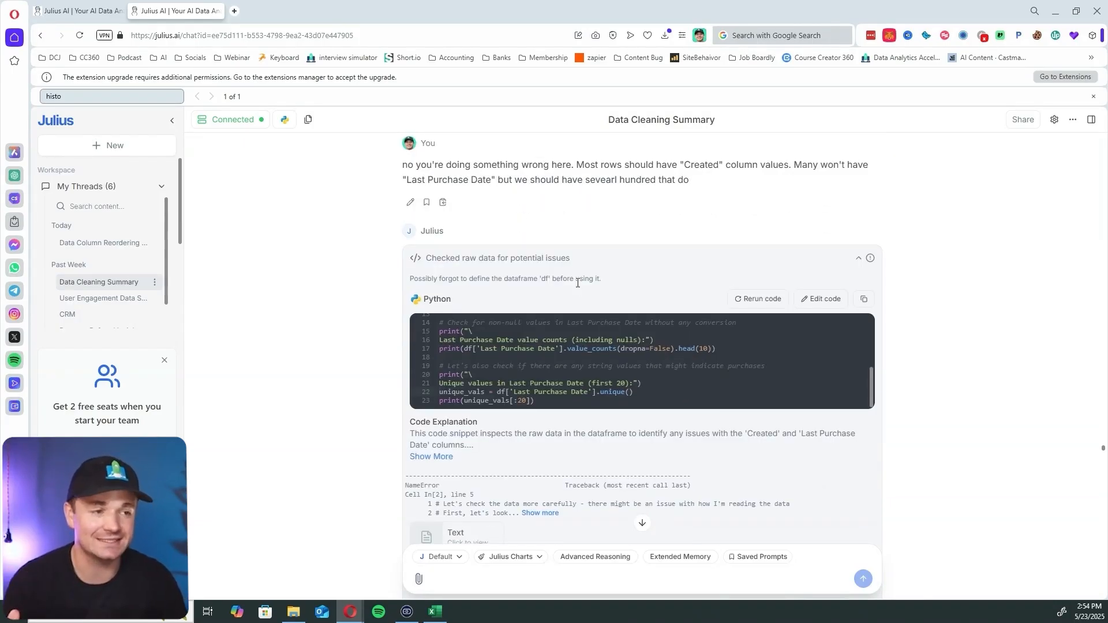
scroll("down", 3)
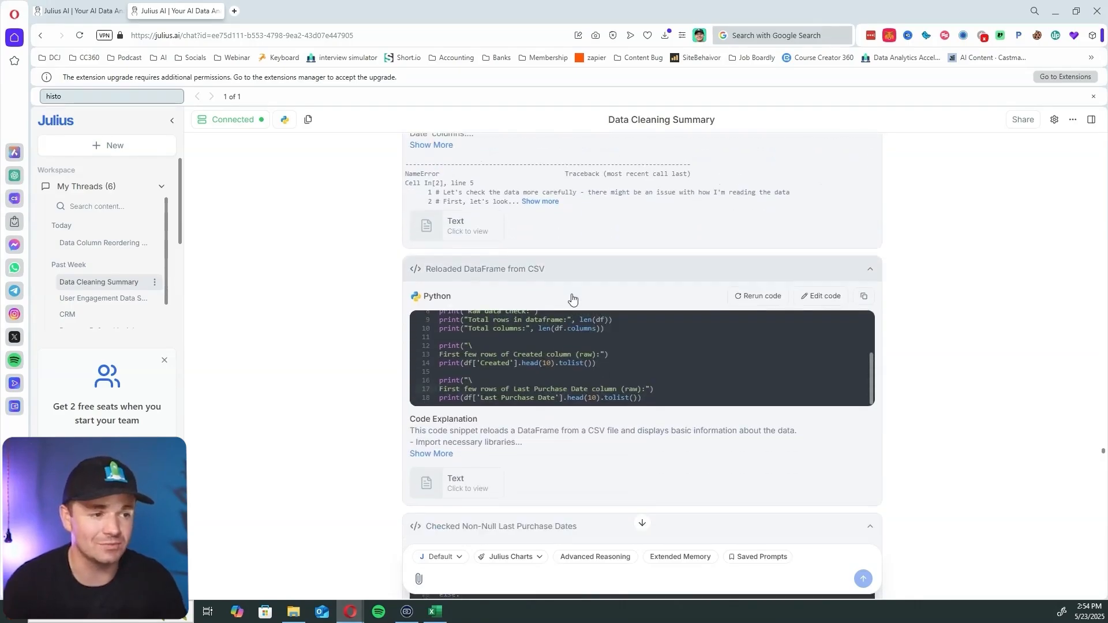
scroll("down", 3)
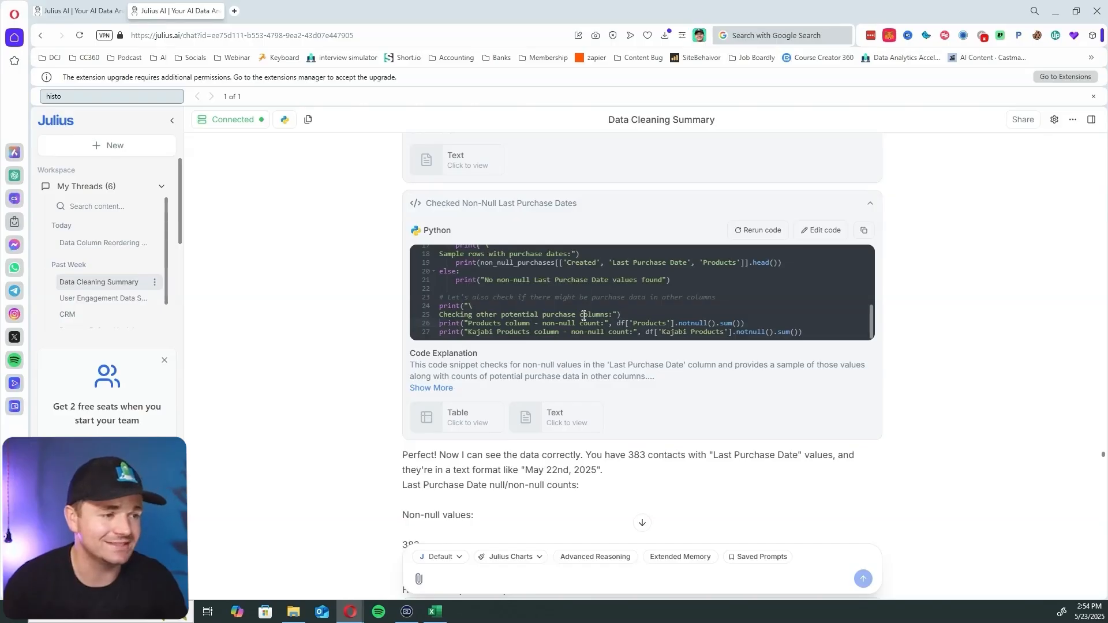
scroll("down", 3)
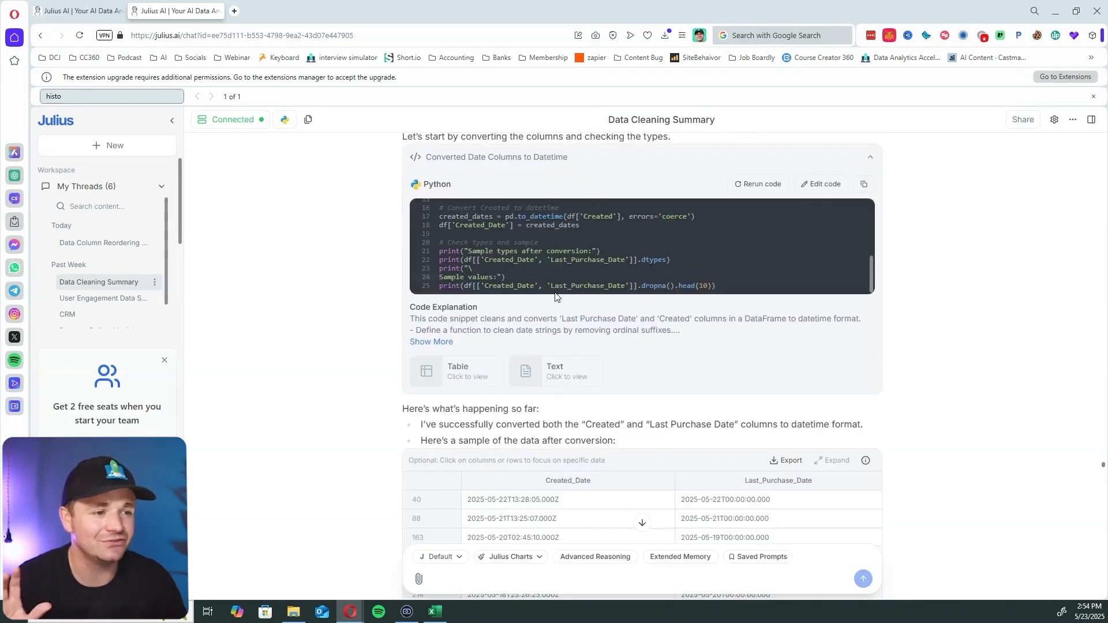
scroll("down", 3)
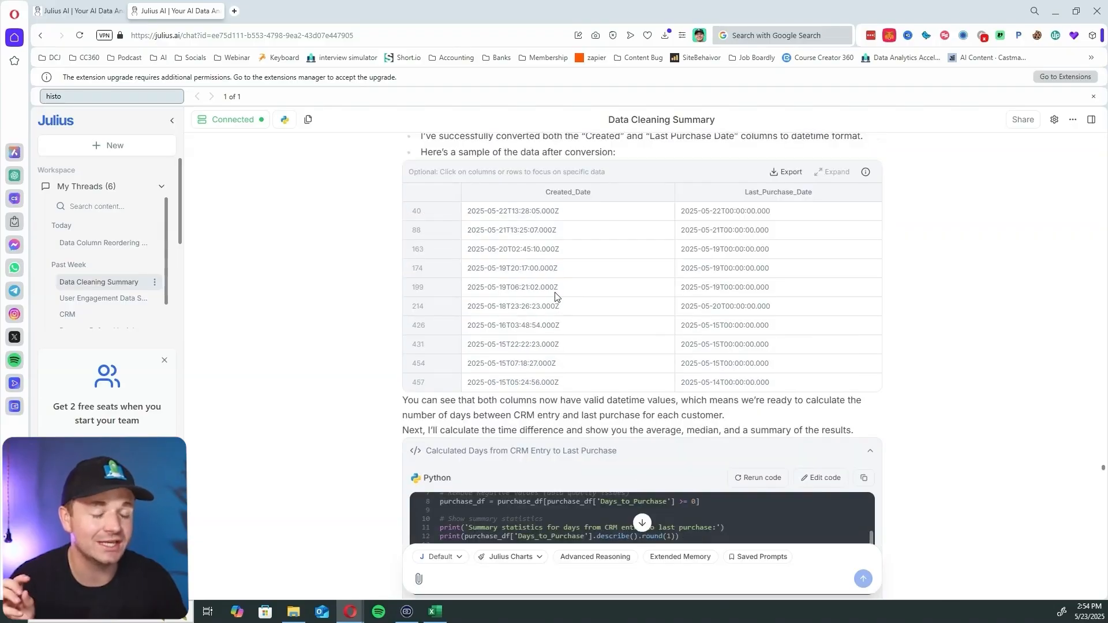
scroll("down", 3)
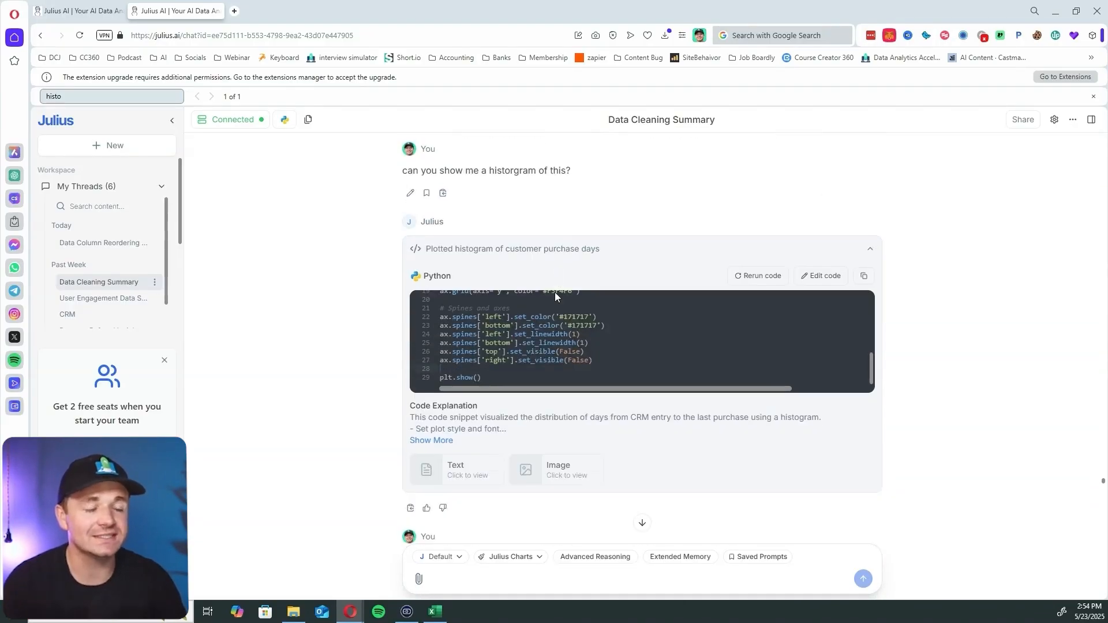
scroll("down", 3)
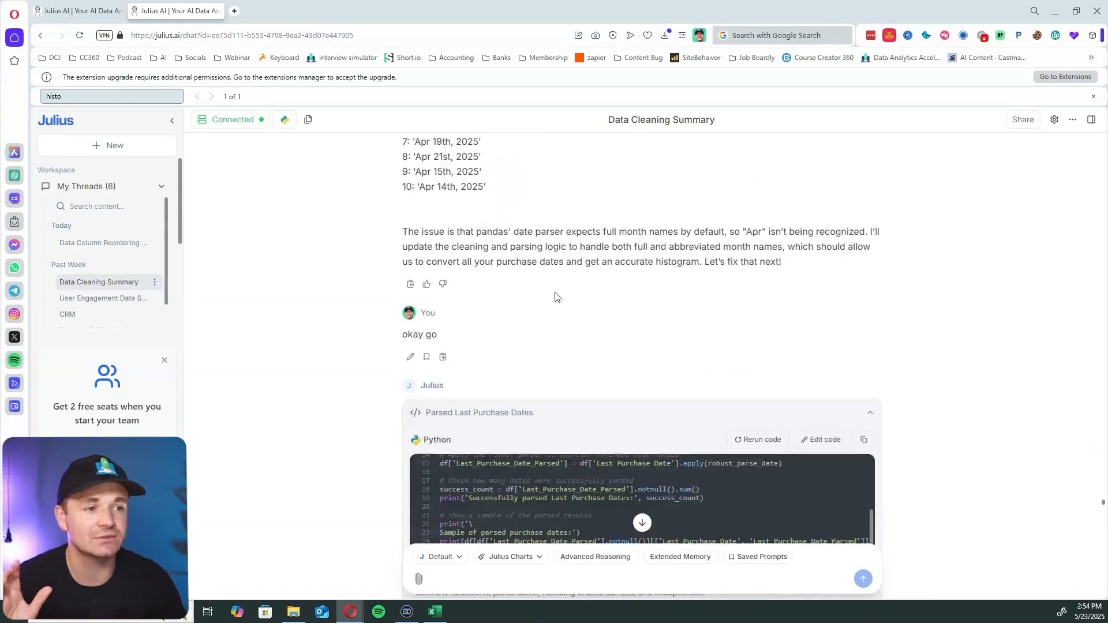
scroll("down", 3)
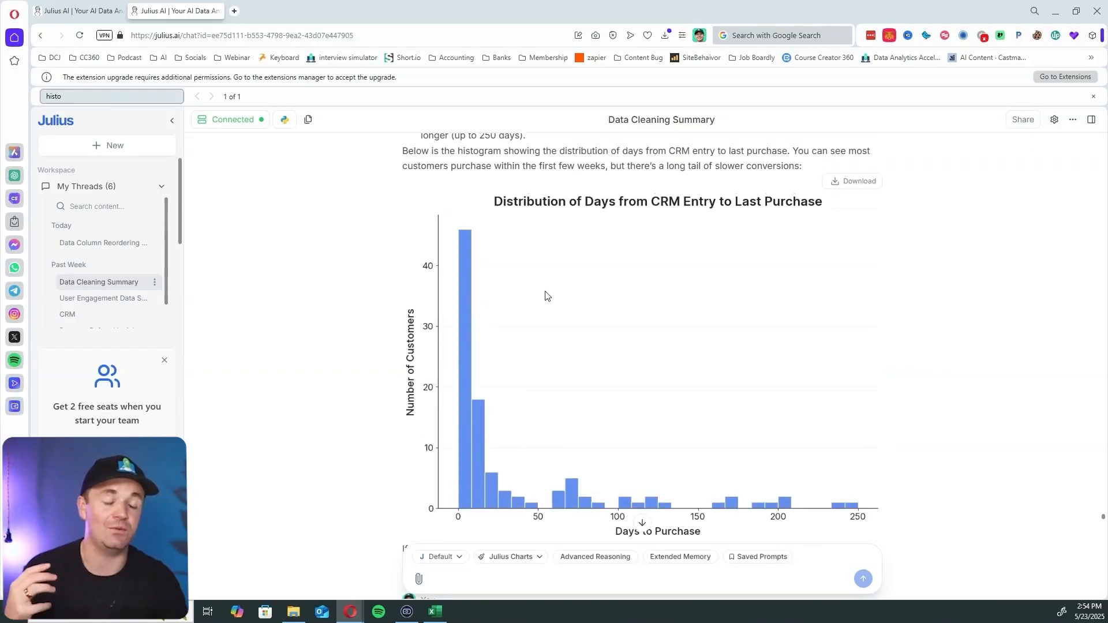
mouse_move(457, 403)
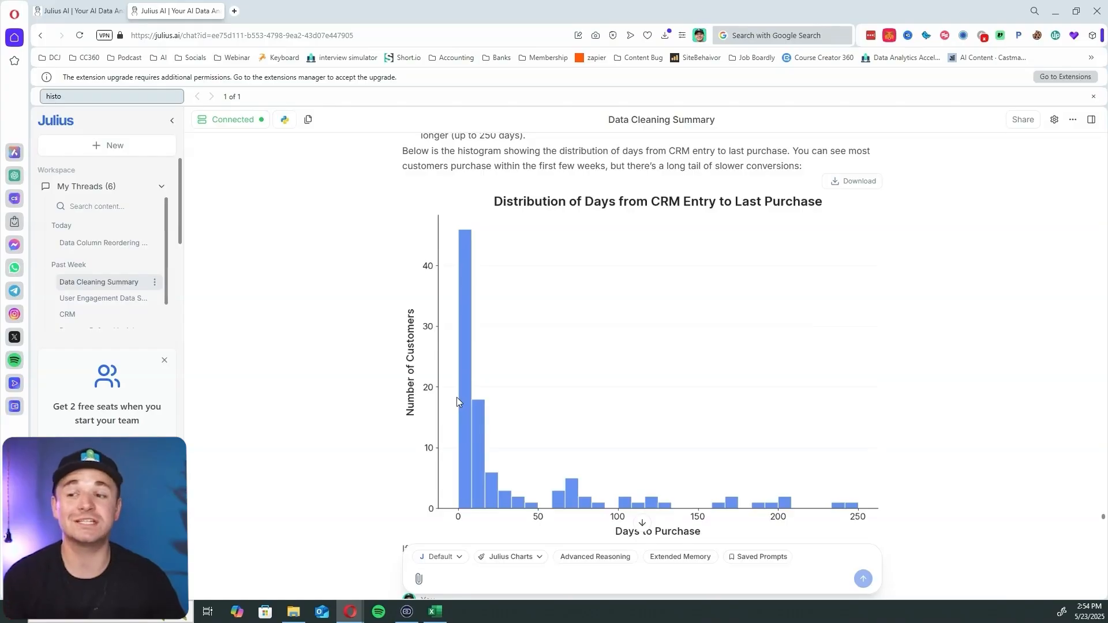
Scroll to the 'Distribution of Days from CRM Entry to Last Purchase' histogram.
scroll("down", 3)
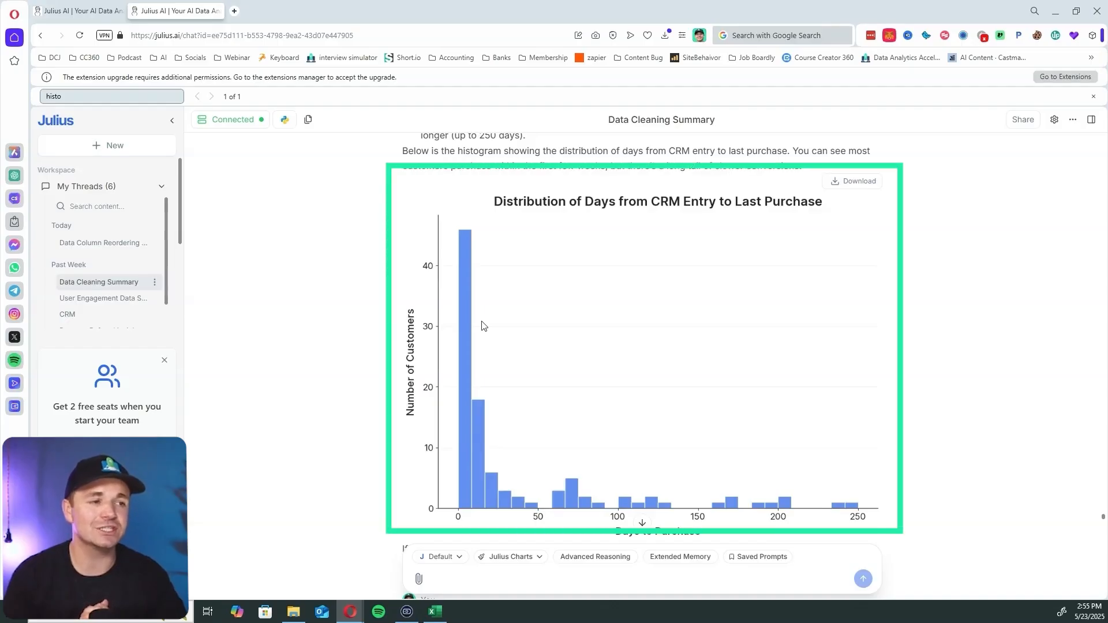
mouse_move(757, 424)
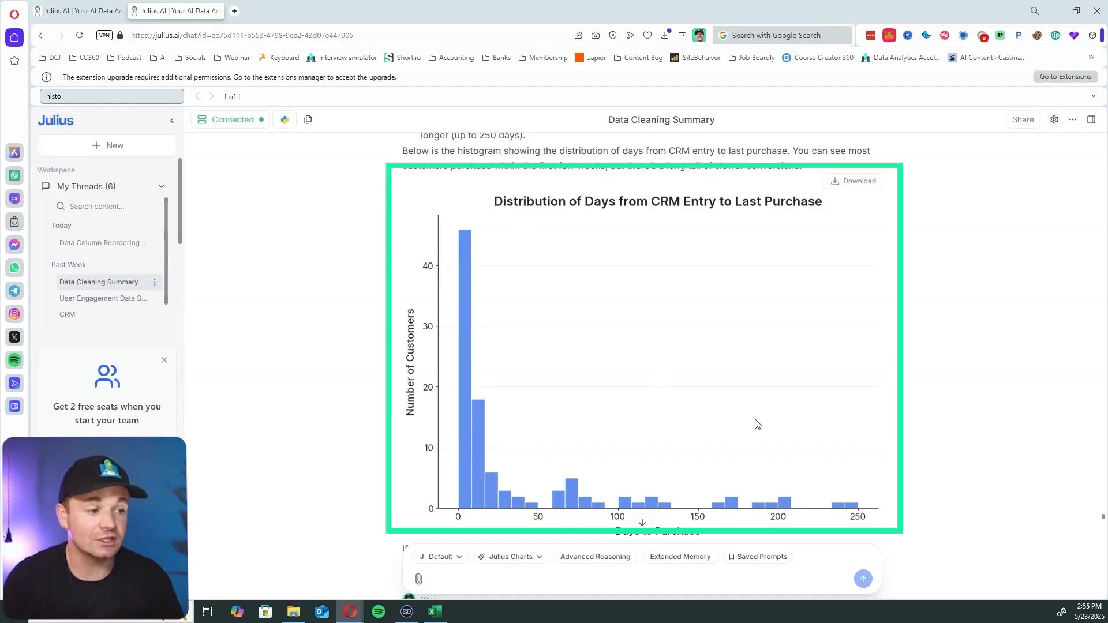
mouse_move(792, 523)
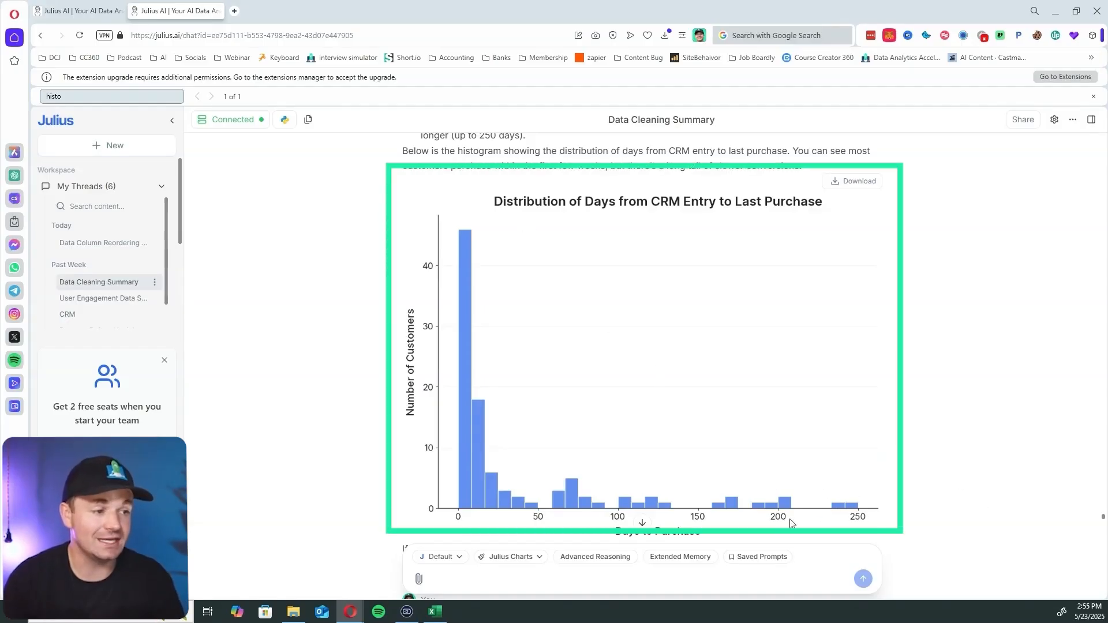